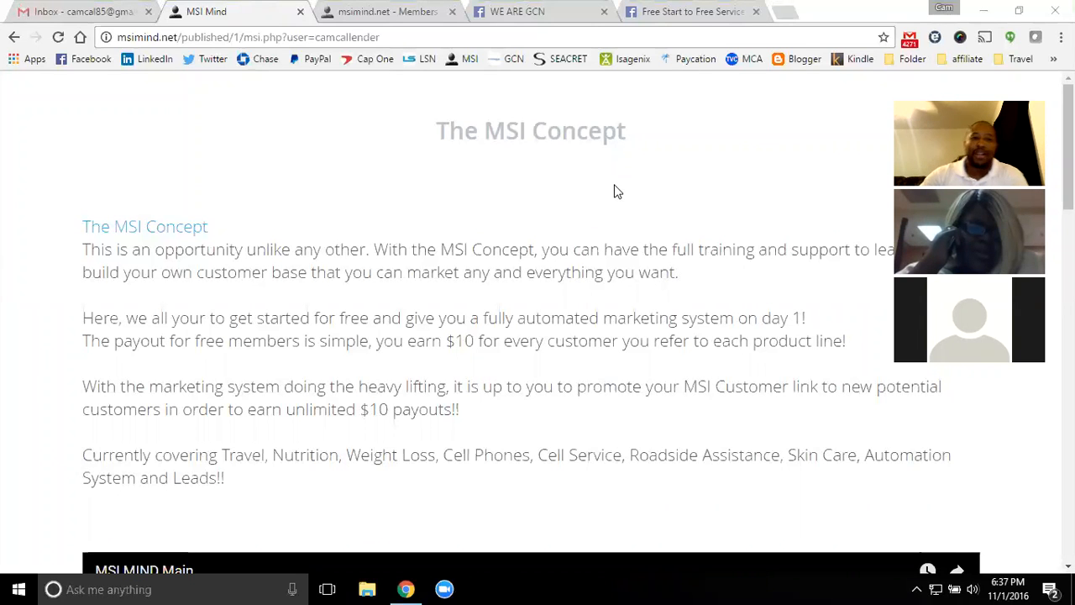
mouse_move(420, 208)
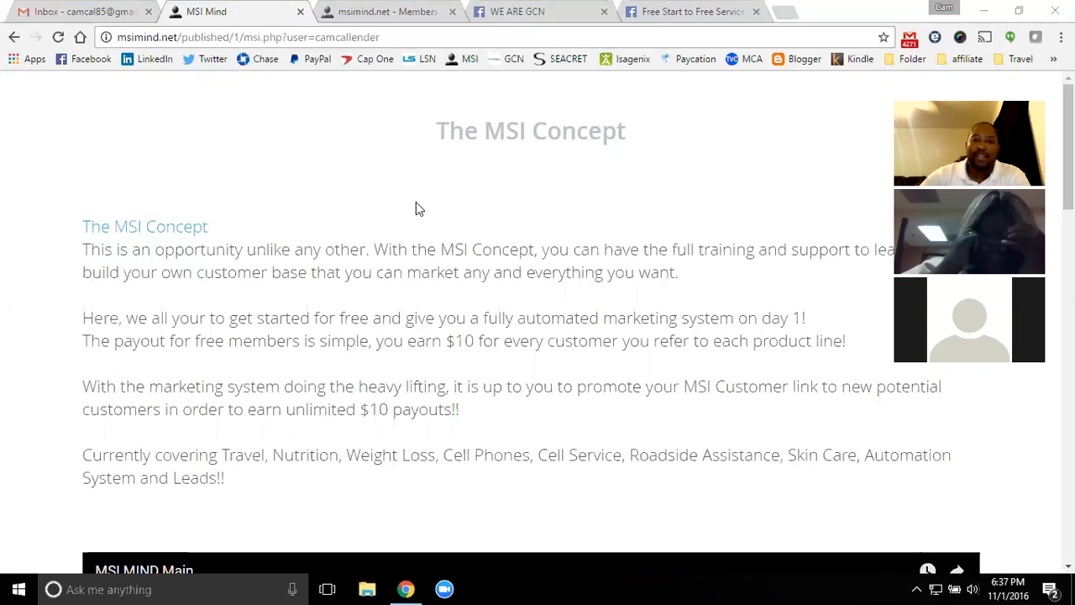
Scroll the MSI Concept page past the introduction to the embedded MSI MIND Main video.
scroll("down", 3)
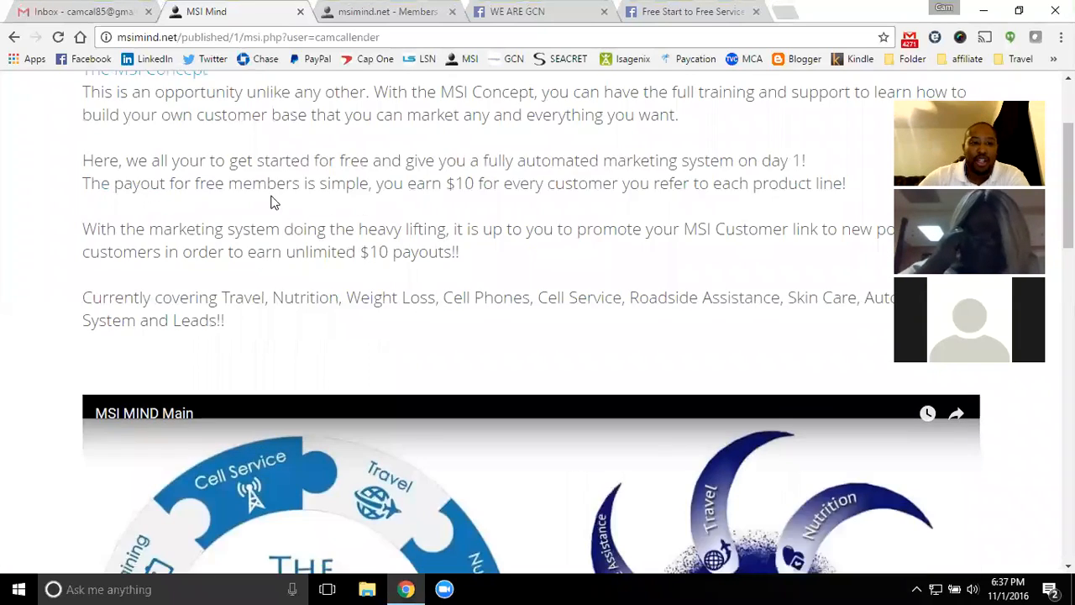
scroll("up", 3)
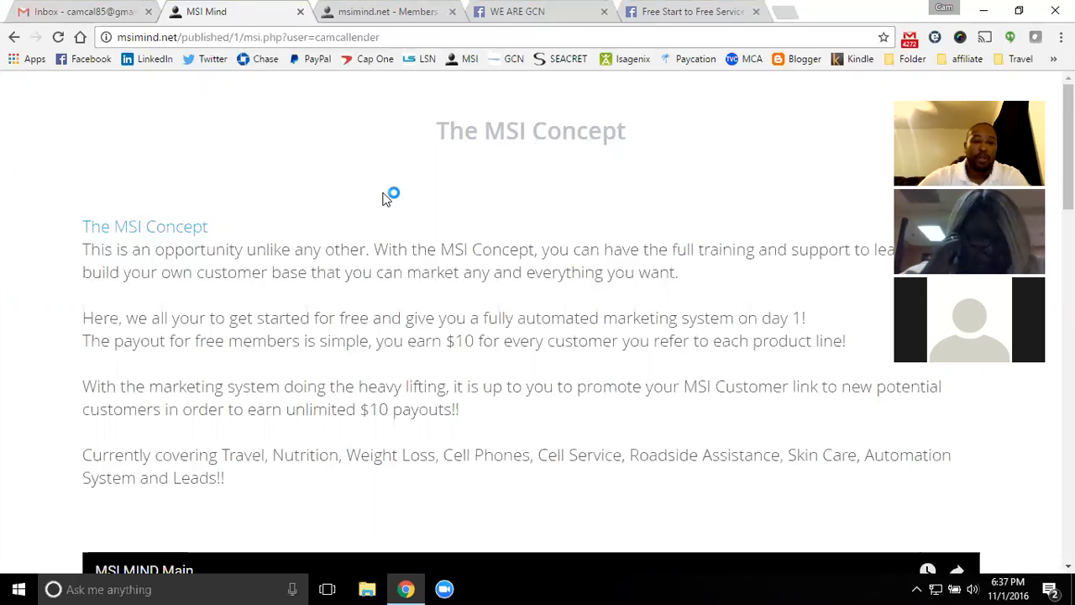
scroll("down", 3)
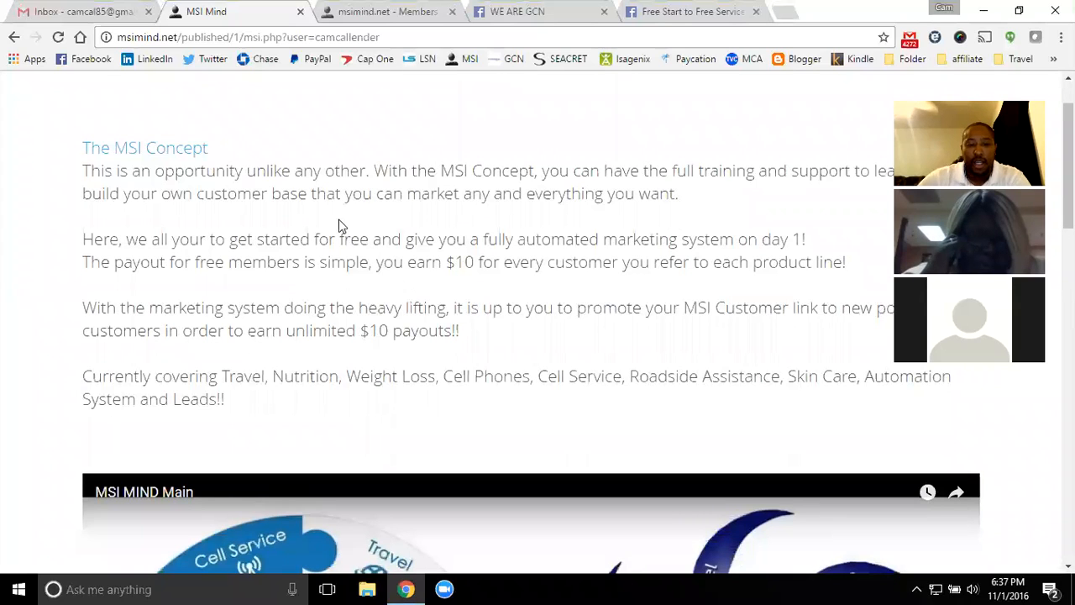
scroll("down", 3)
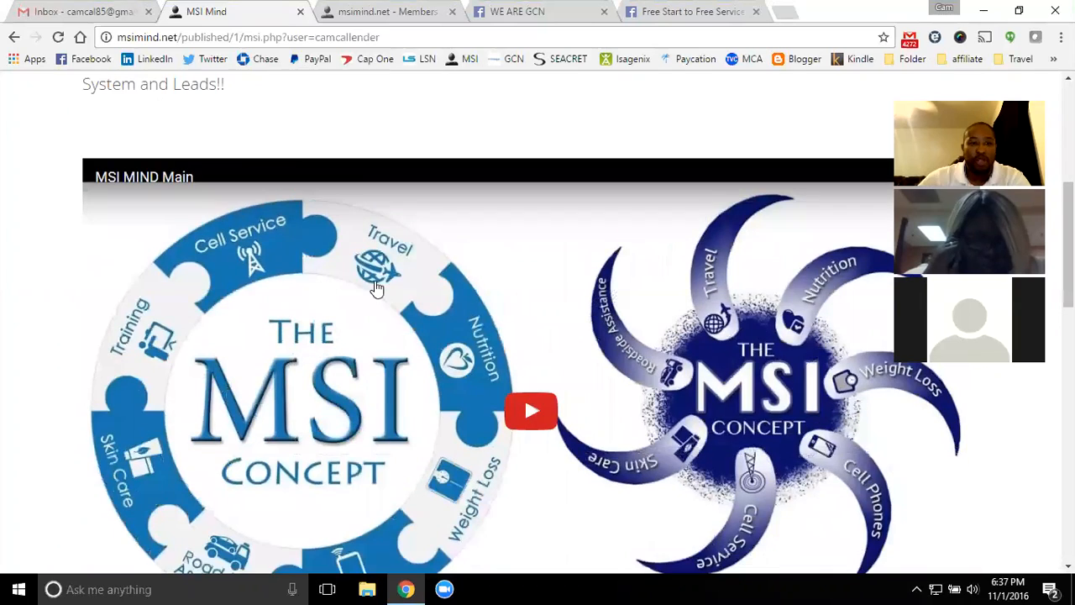
Scroll past the video to the '100% Absolutely FREE' instant-access offer and the product category icons.
scroll("down", 3)
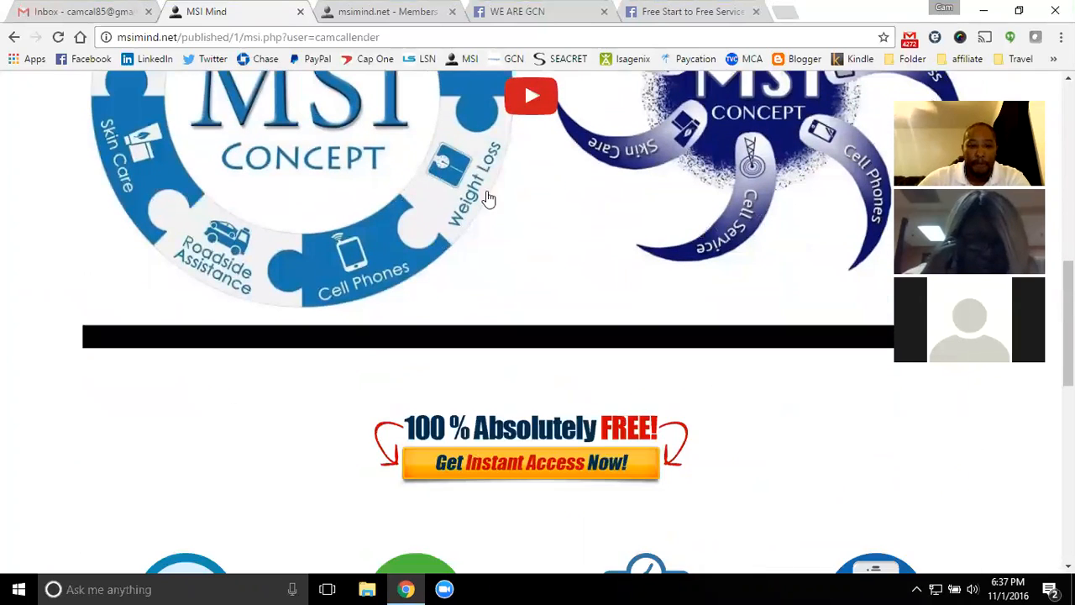
scroll("down", 3)
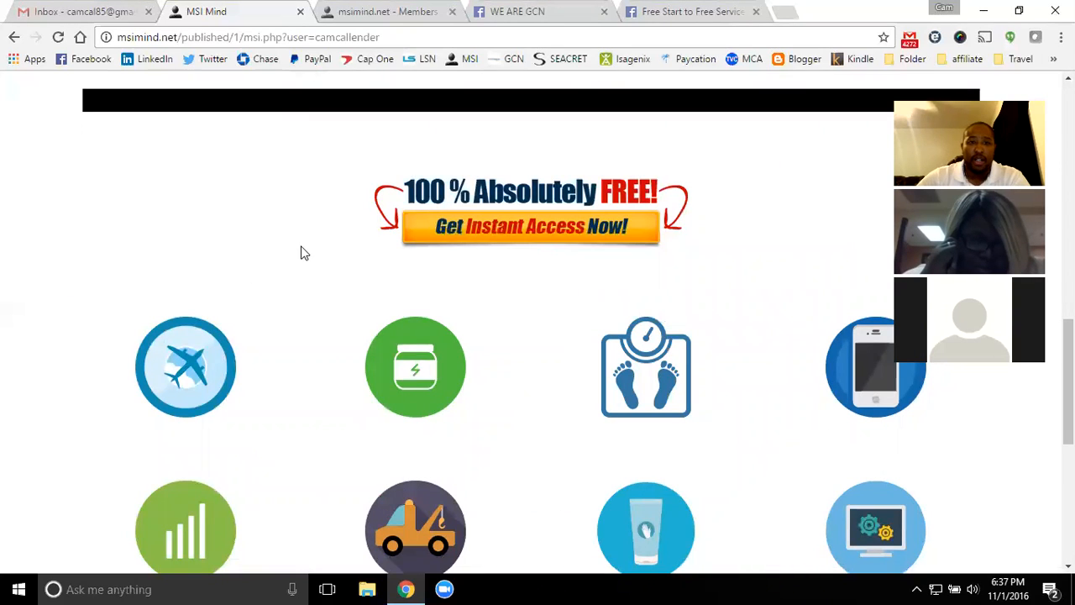
mouse_move(288, 236)
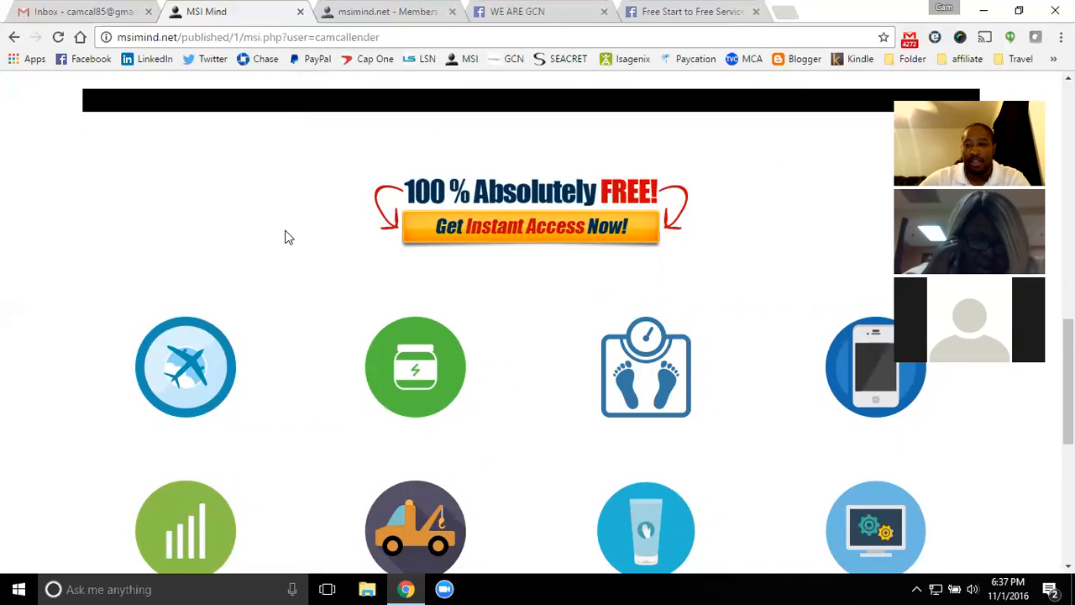
scroll("down", 3)
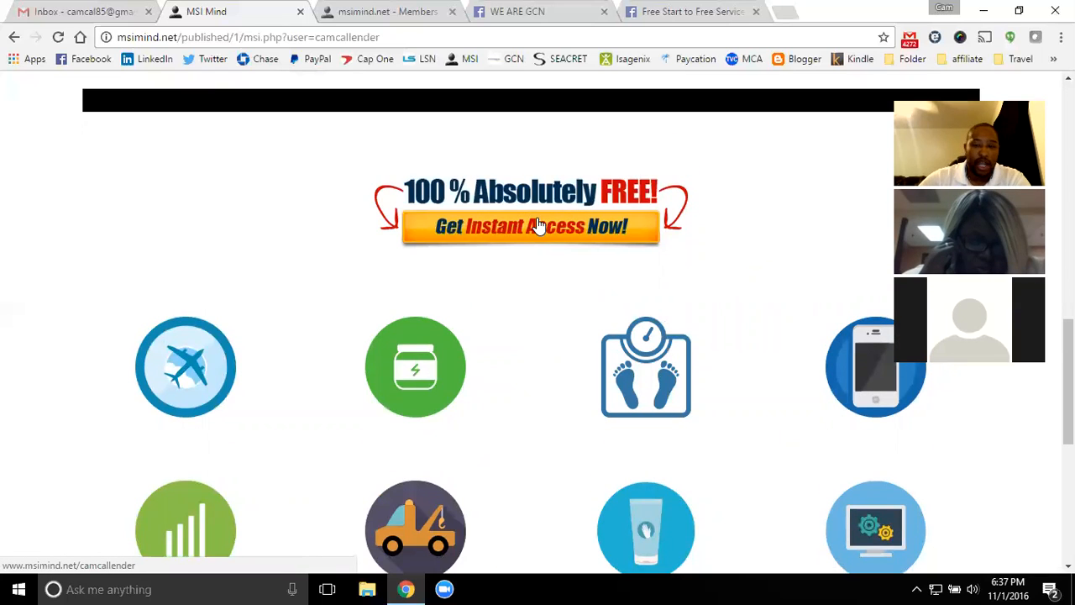
scroll("down", 3)
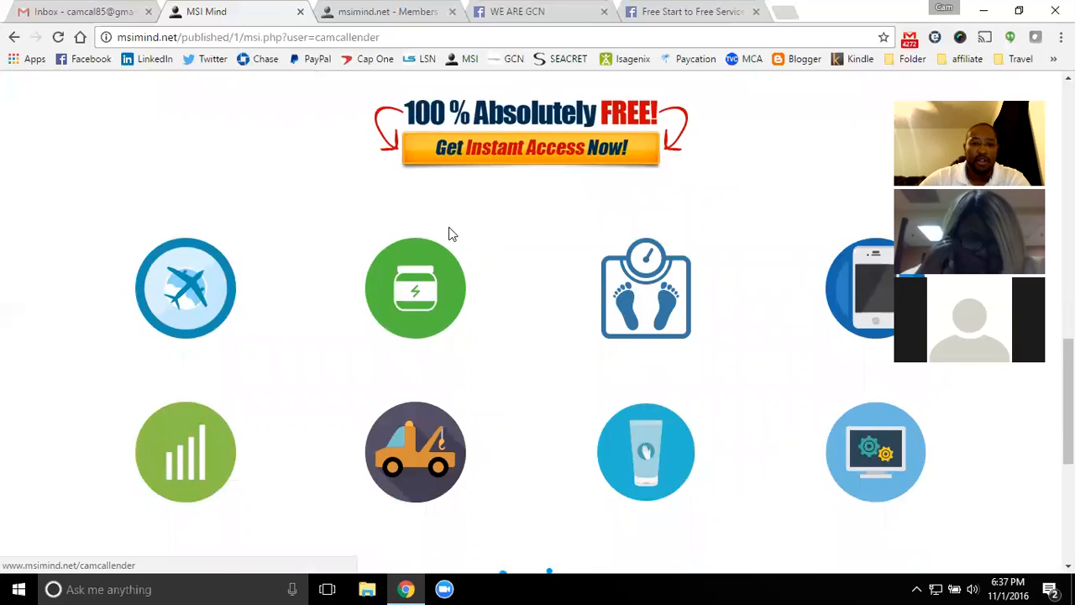
scroll("down", 3)
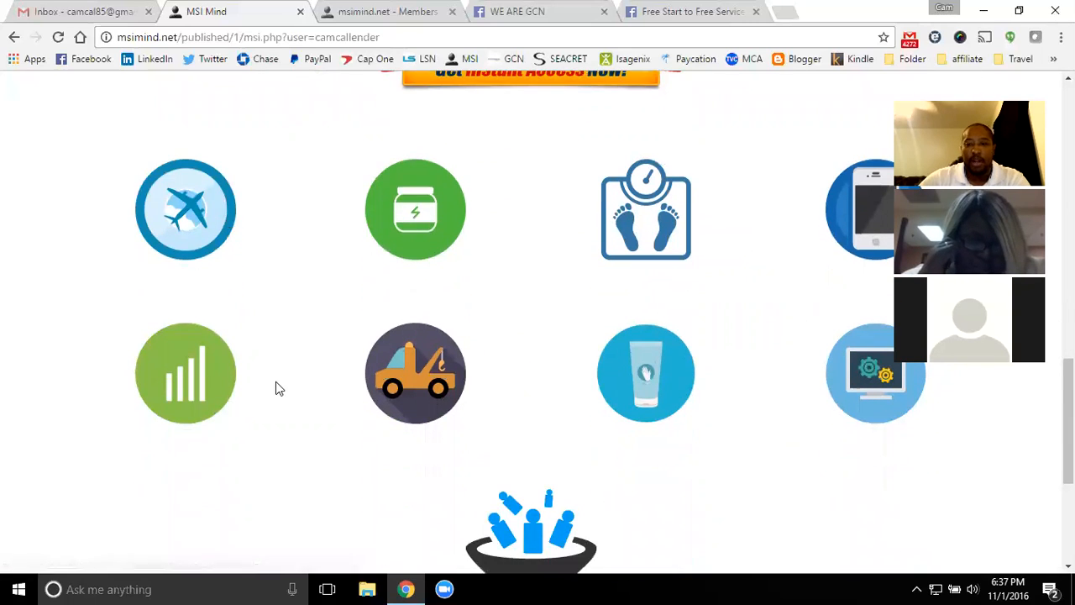
mouse_move(646, 244)
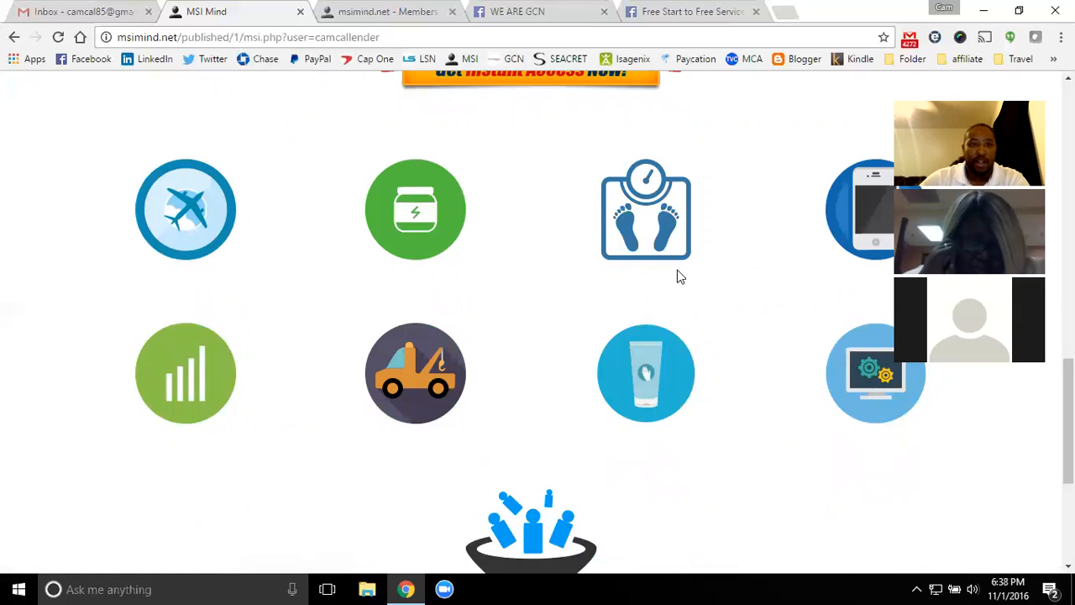
Scroll down to the sales-funnel graphic and the social media icons at the page bottom.
scroll("down", 3)
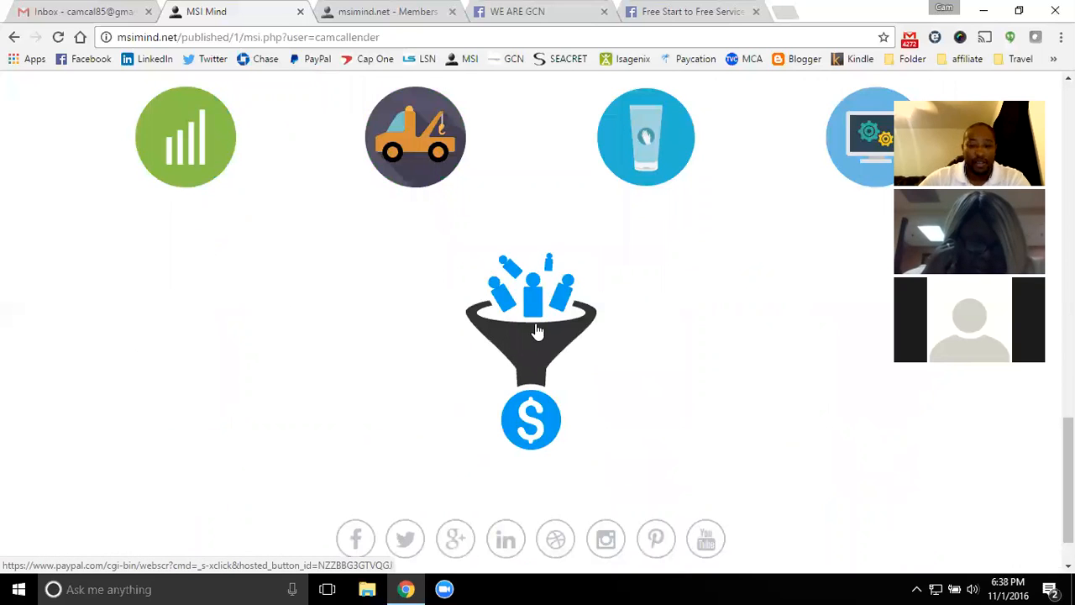
mouse_move(533, 340)
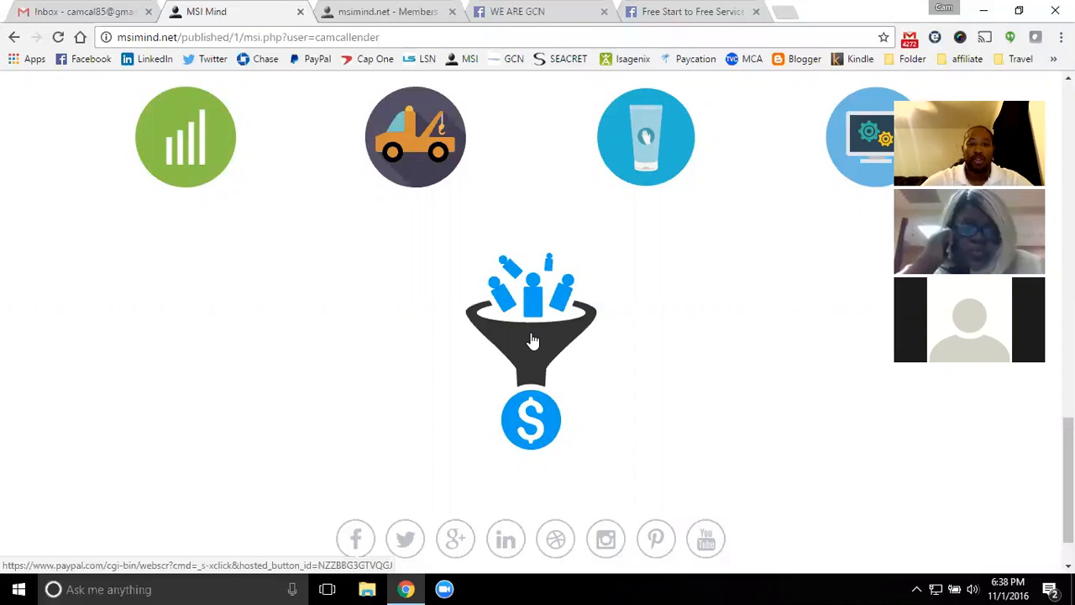
mouse_move(513, 344)
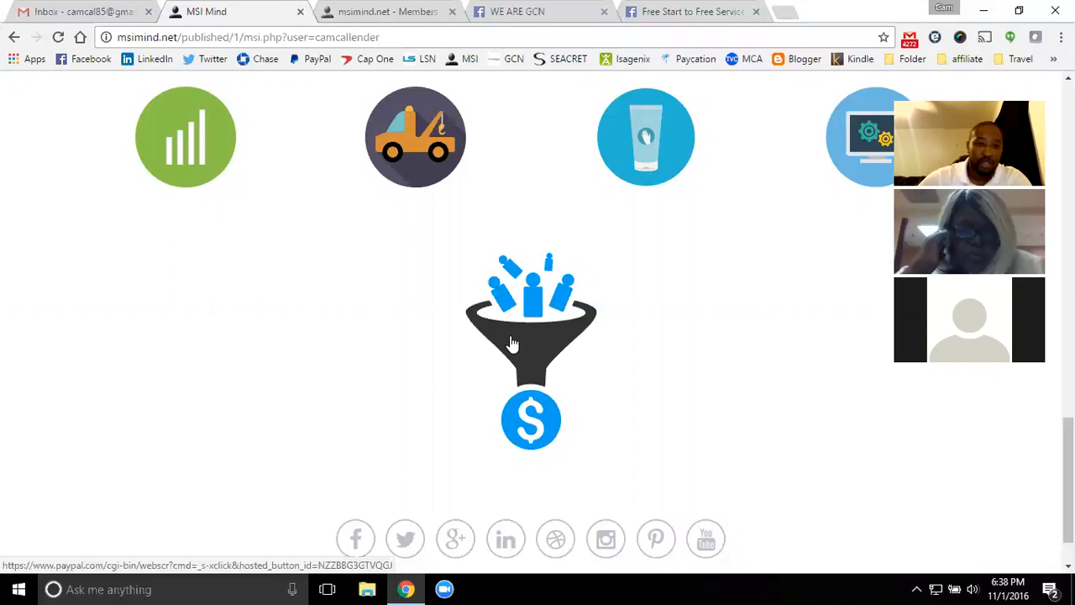
mouse_move(569, 309)
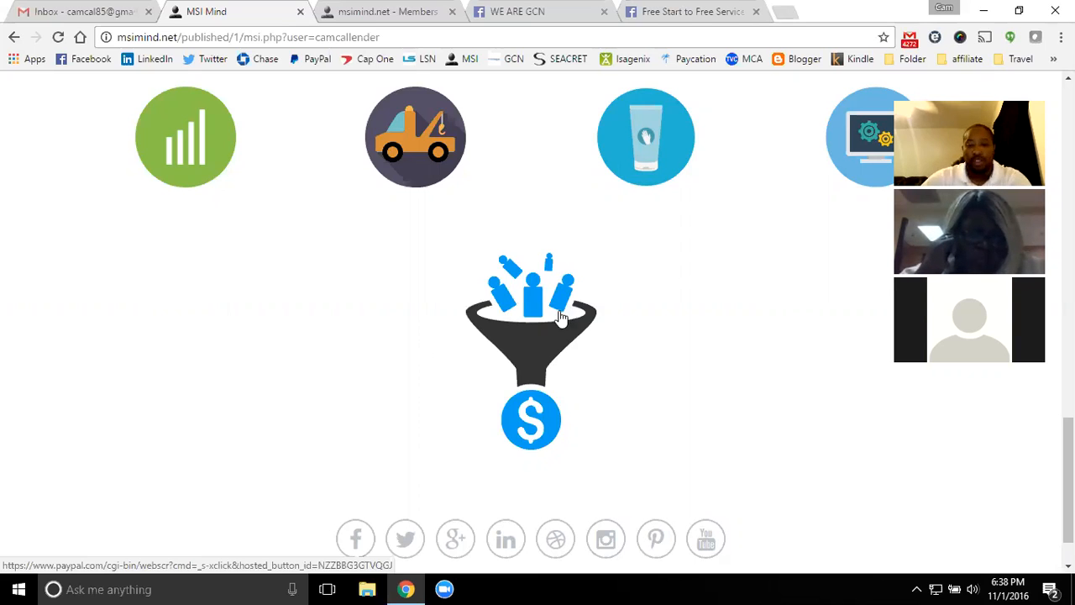
mouse_move(435, 299)
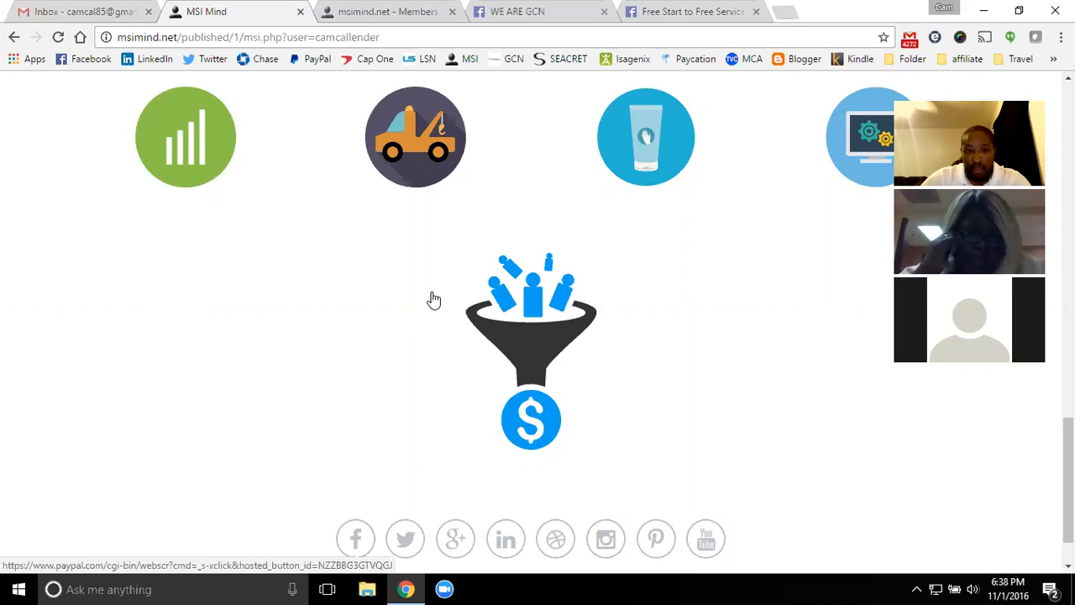
Scroll the customer page to the video's end and the 'Get Instant Access Now' banner.
scroll("down", 3)
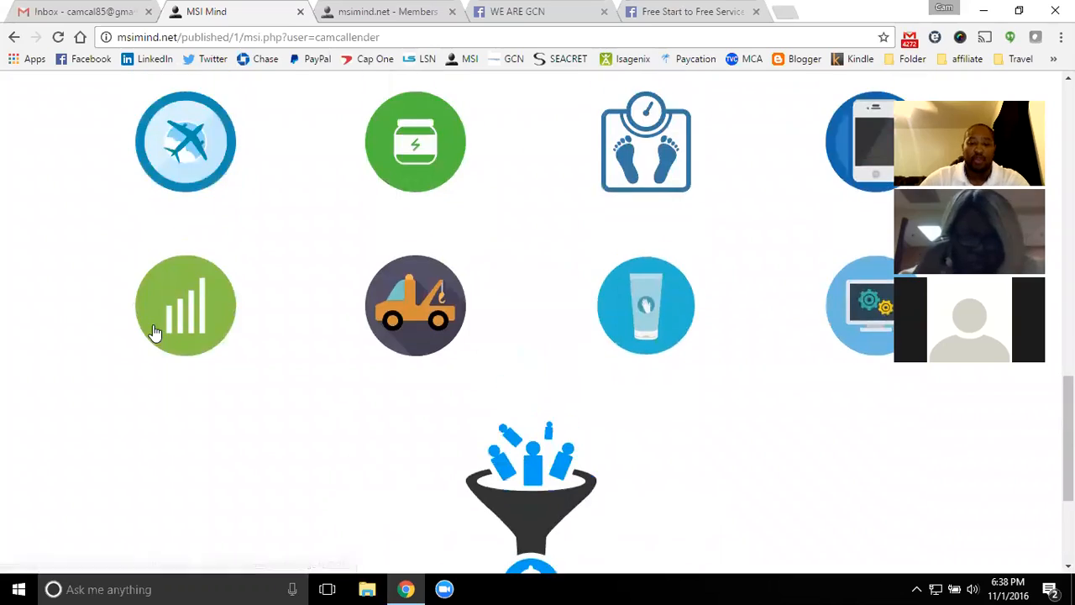
scroll("down", 3)
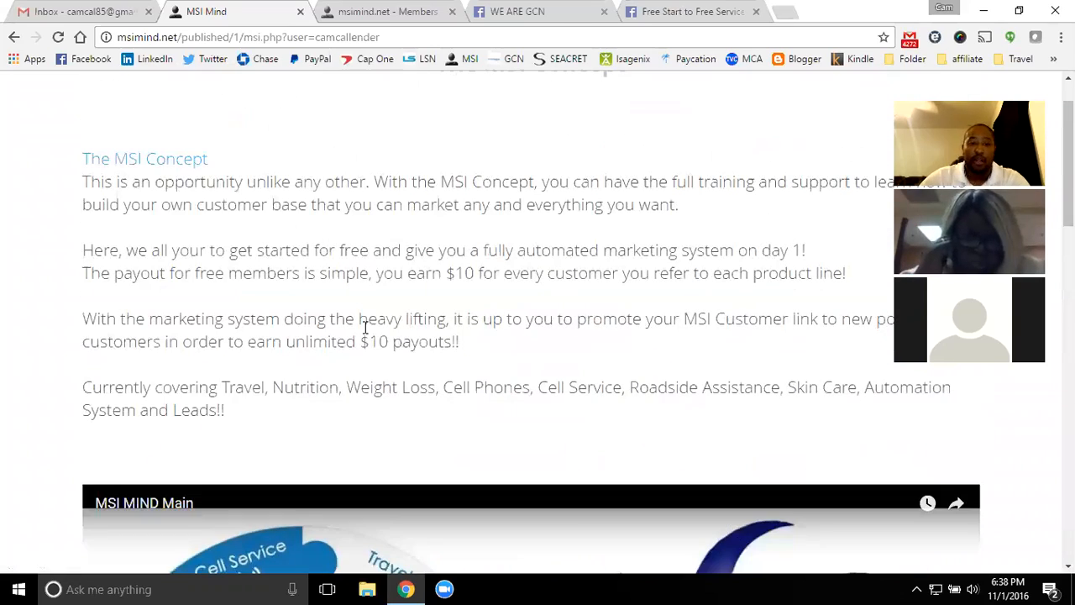
scroll("down", 3)
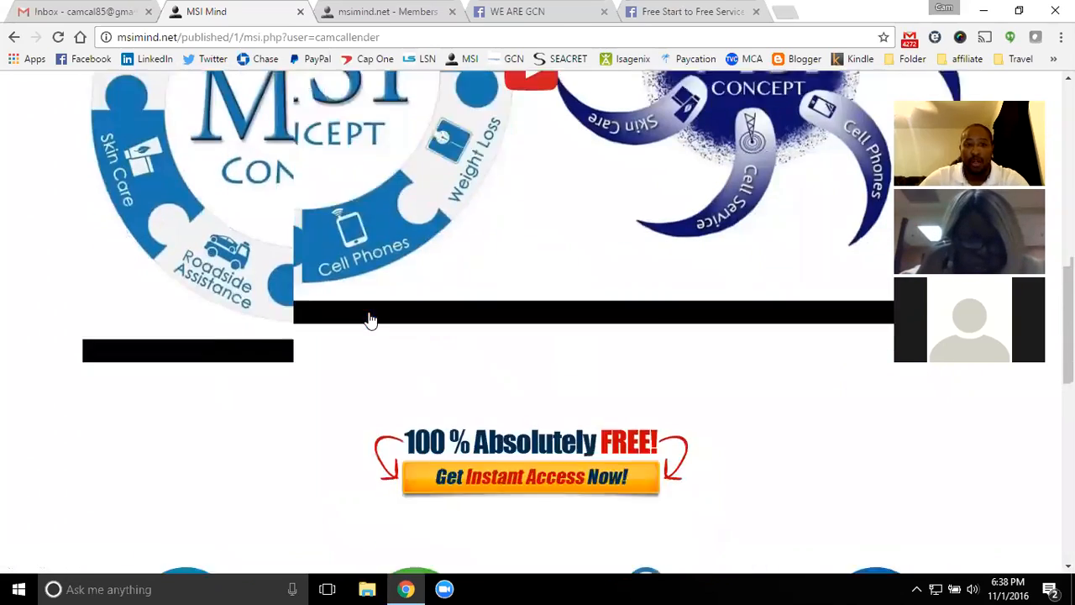
scroll("down", 3)
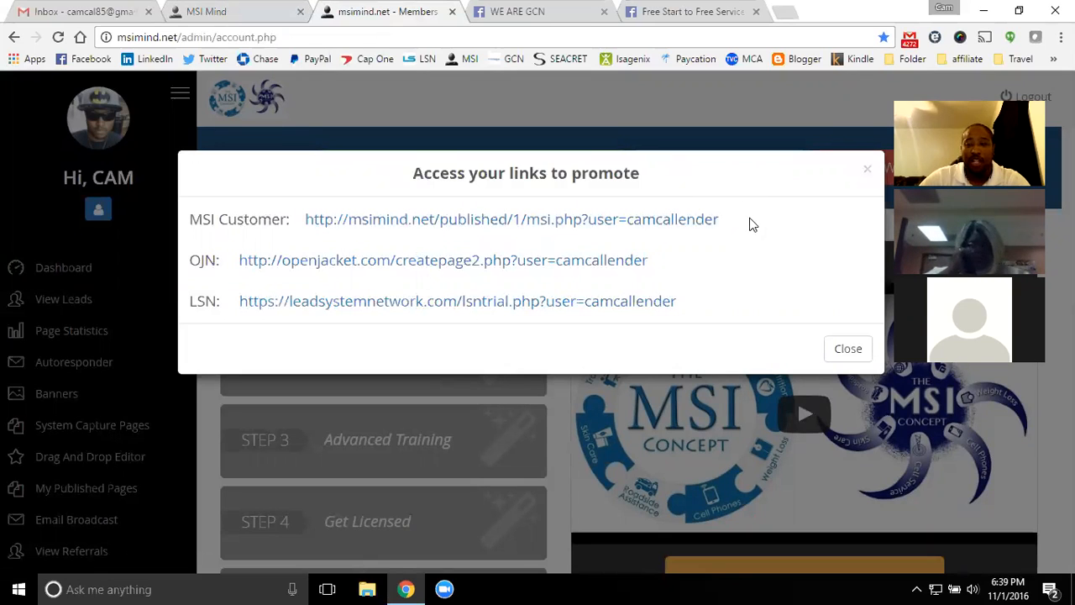
mouse_move(538, 222)
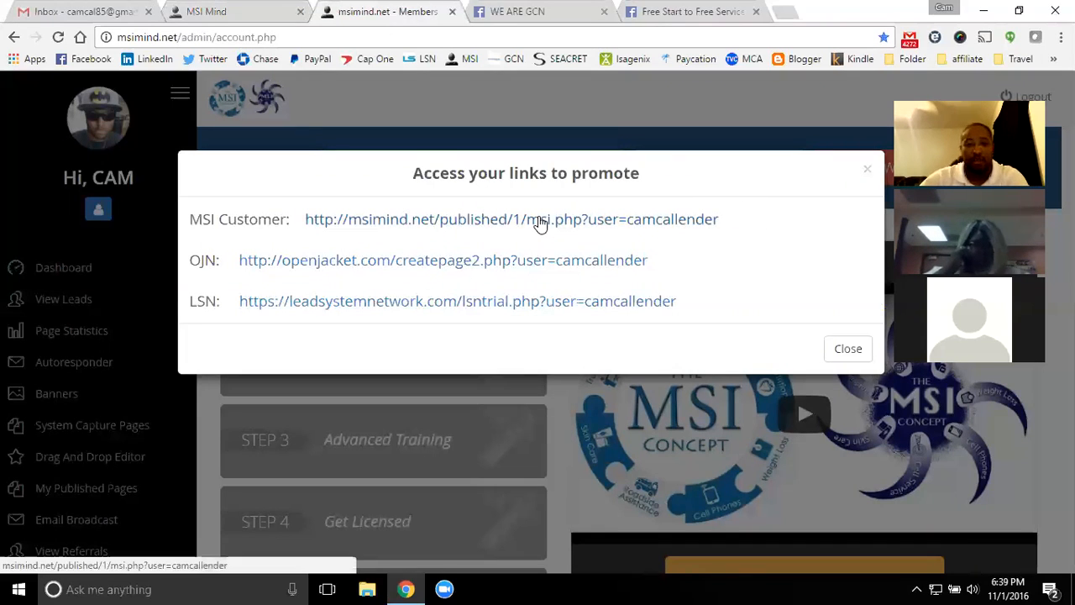
mouse_move(455, 217)
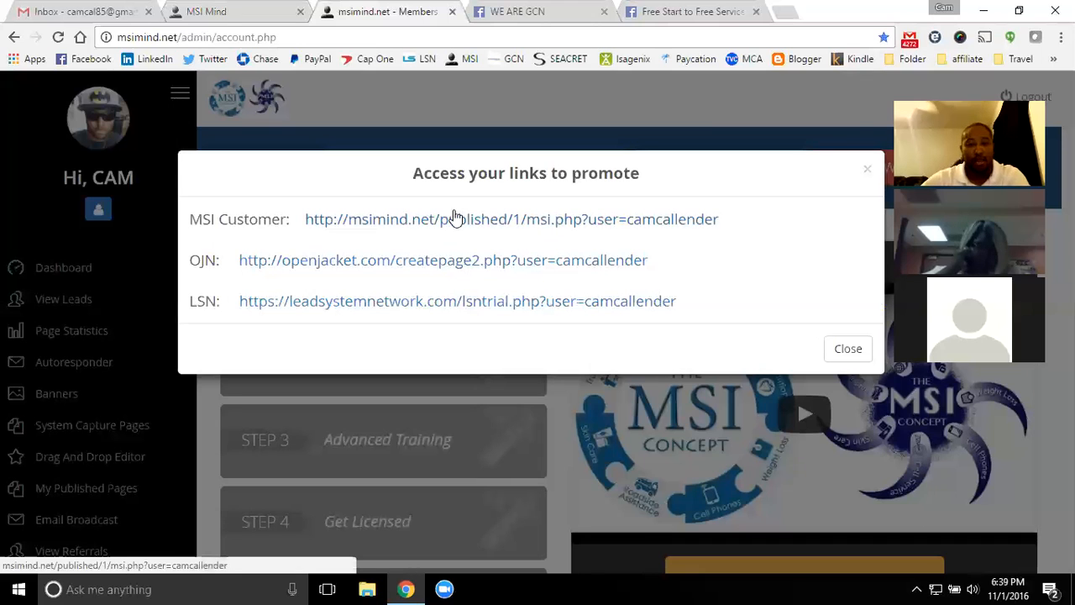
mouse_move(502, 224)
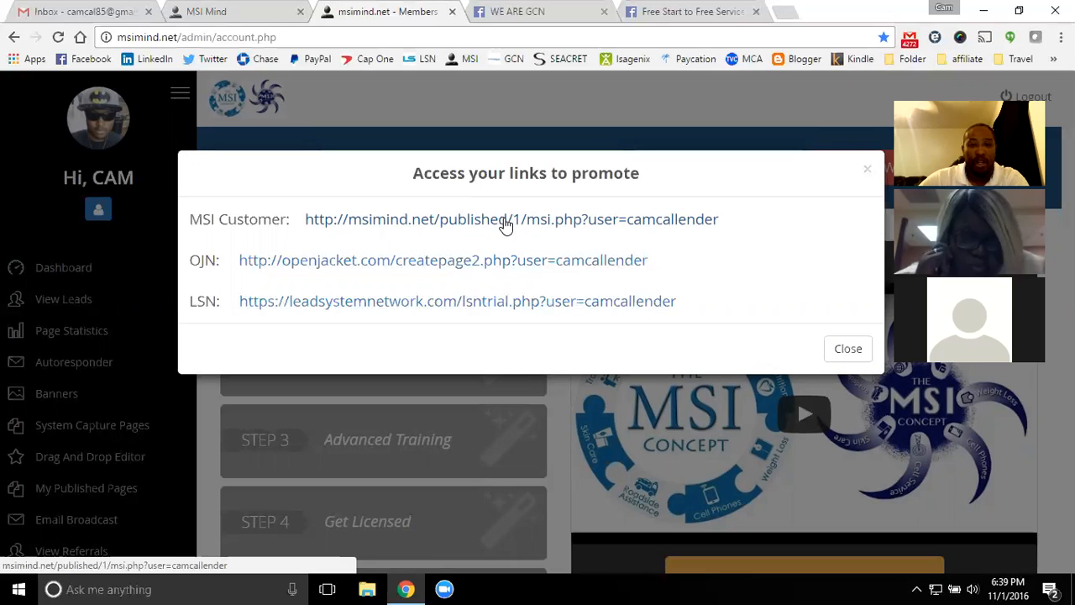
mouse_move(536, 227)
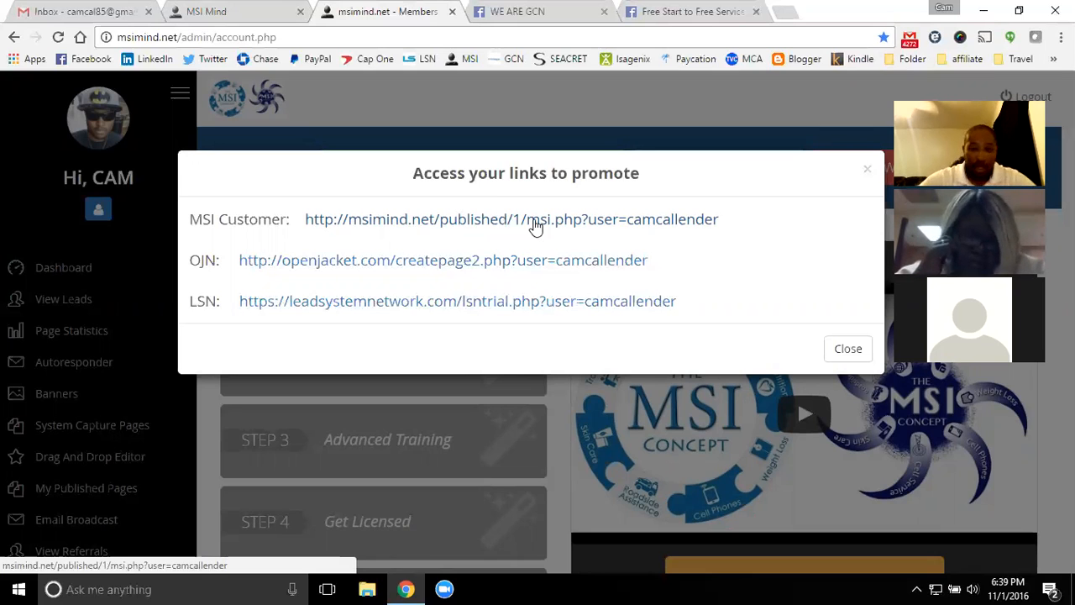
mouse_move(326, 93)
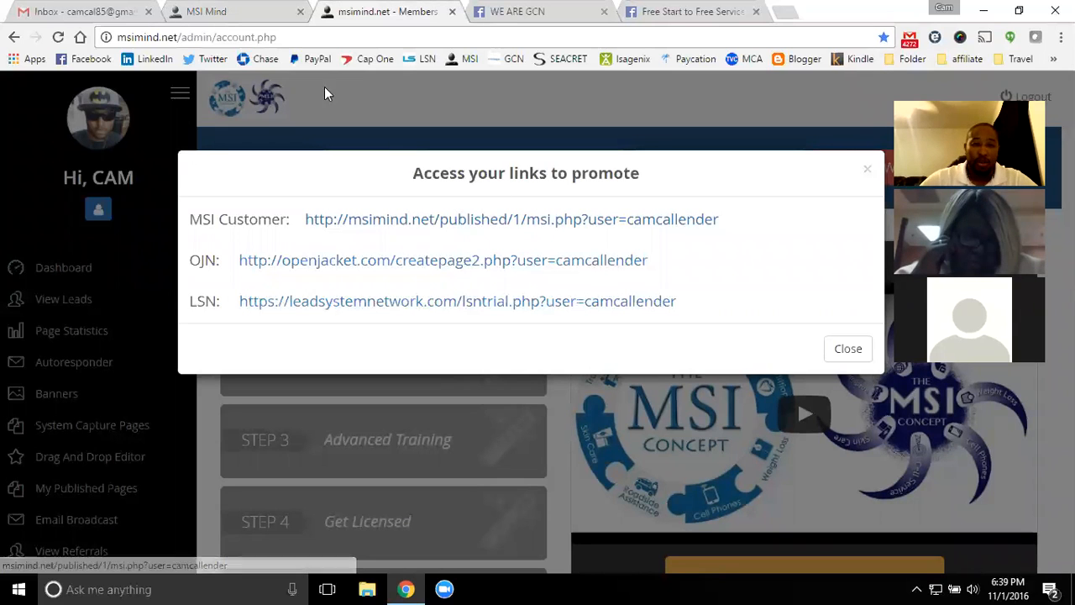
Return to the MSI Concept page and scroll from the $10 payout intro to the free-access banner.
left_click(511, 218)
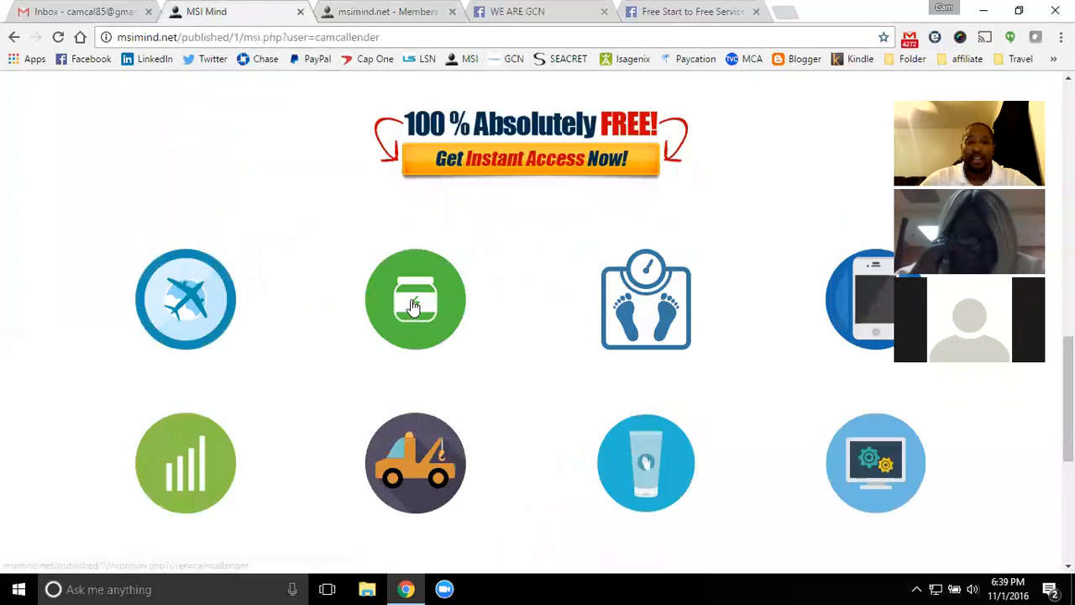
scroll("down", 3)
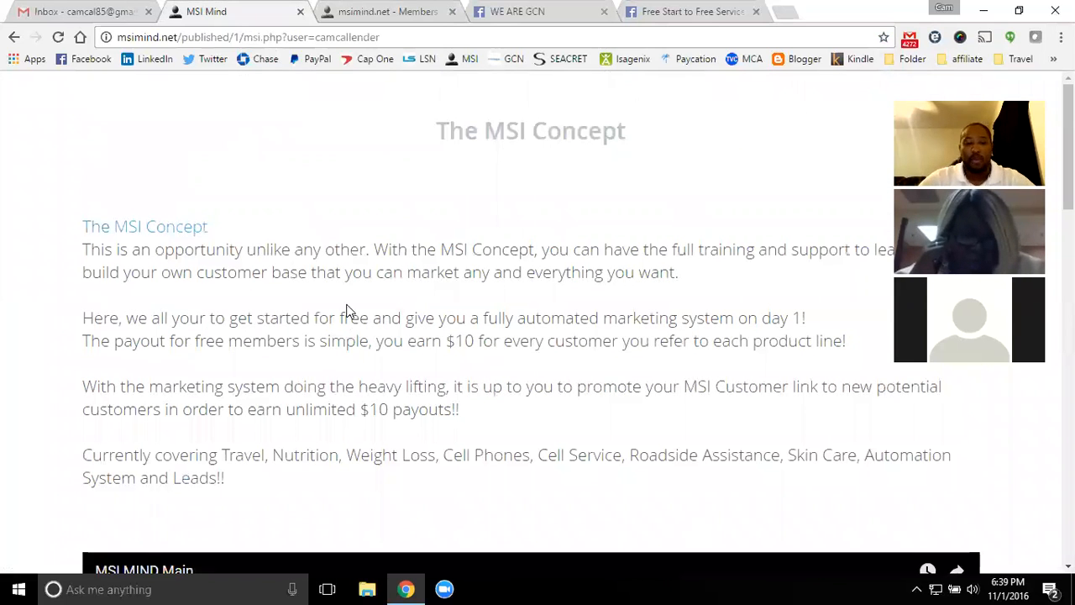
mouse_move(290, 344)
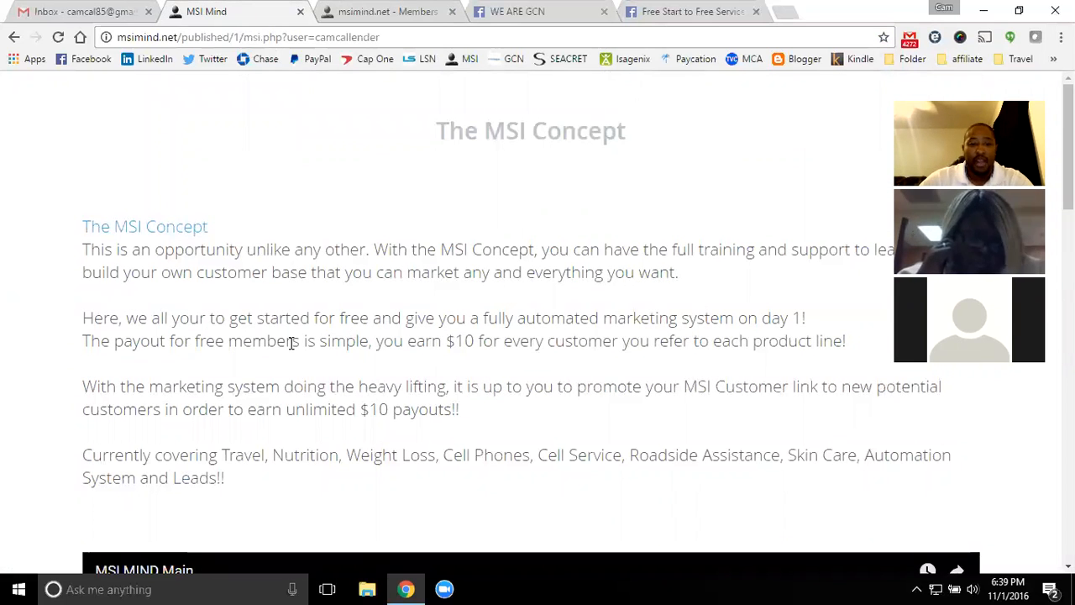
scroll("down", 3)
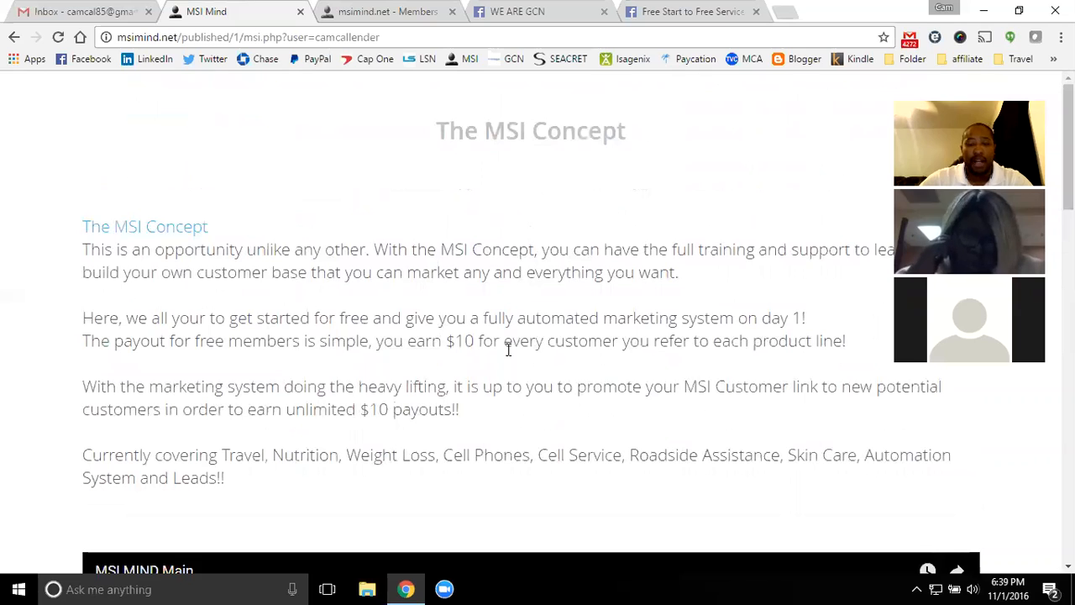
scroll("down", 3)
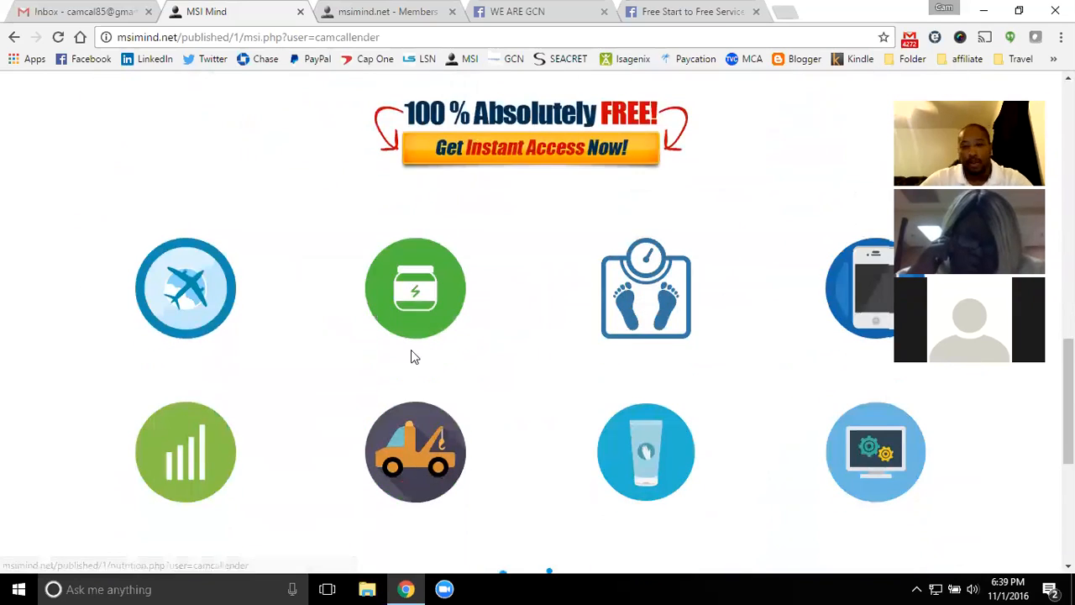
scroll("up", 3)
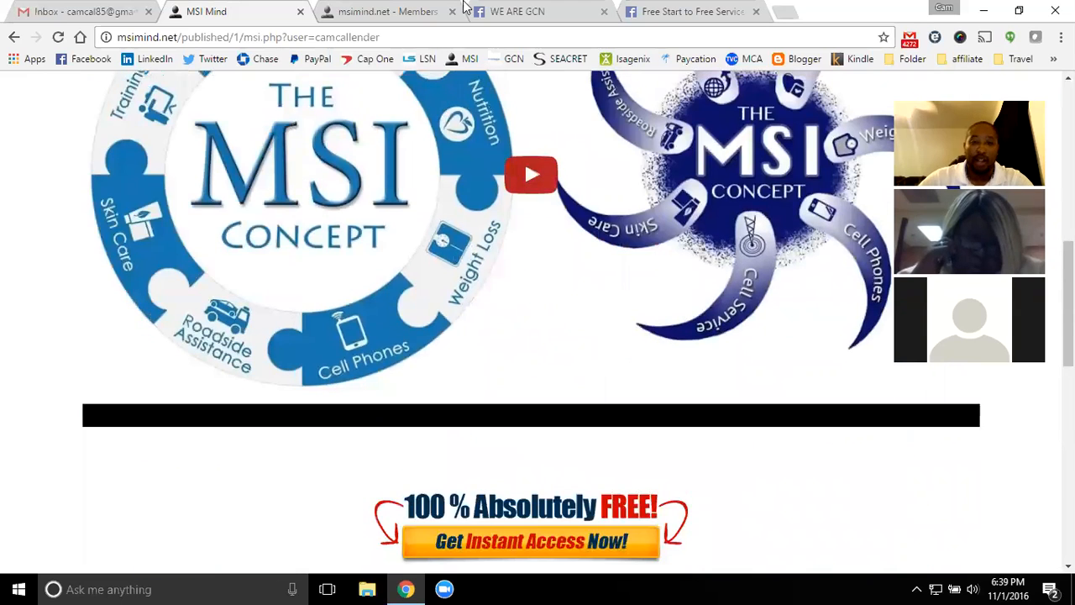
scroll("down", 3)
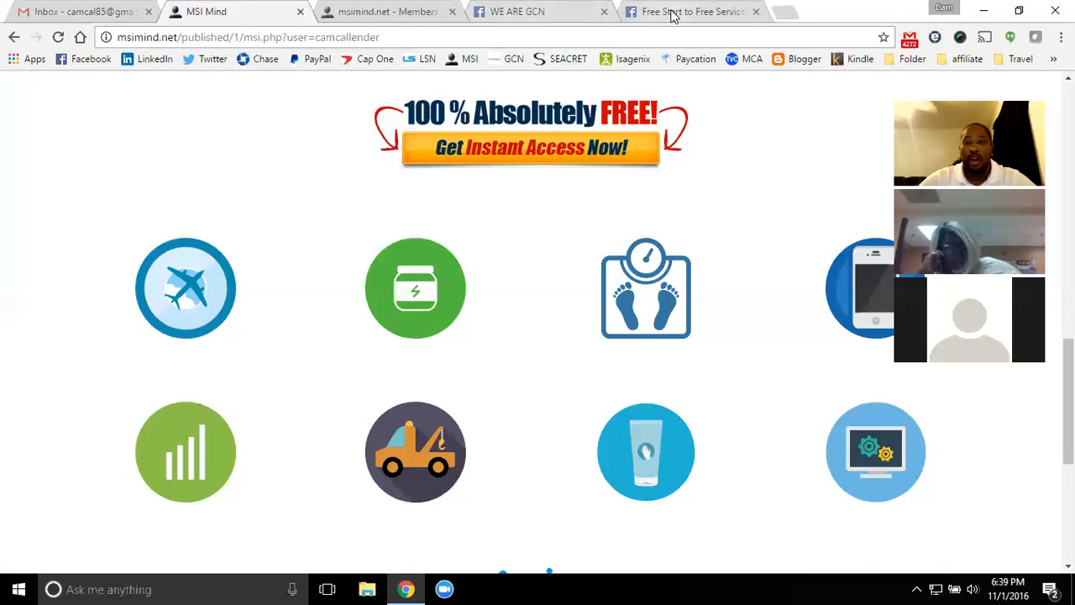
Open the GCN 'Free Start to Free Service' flyer and scroll to its affiliate contact box.
left_click(688, 11)
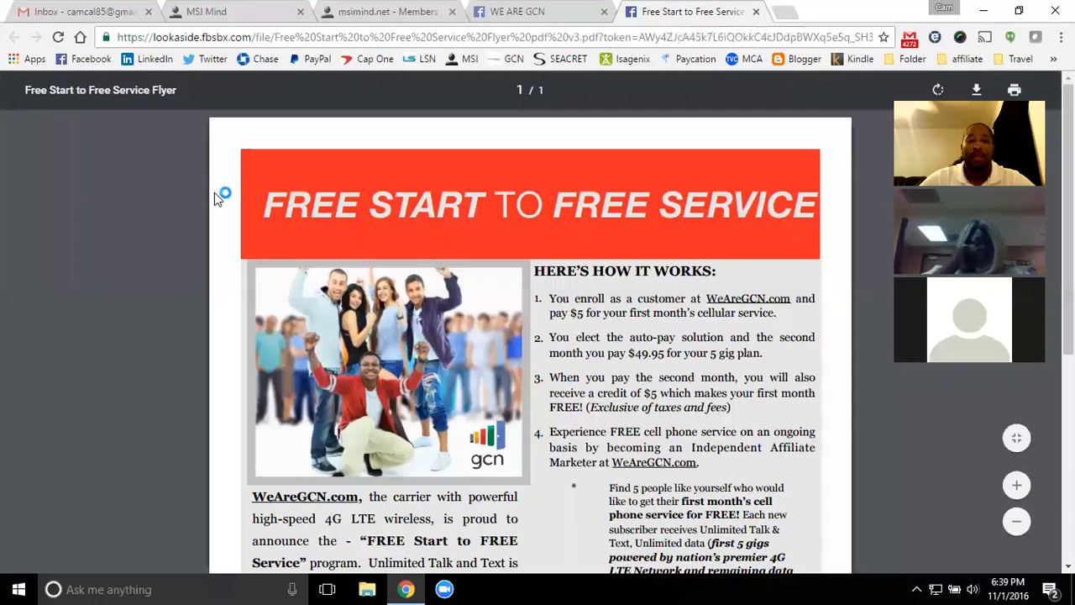
mouse_move(159, 233)
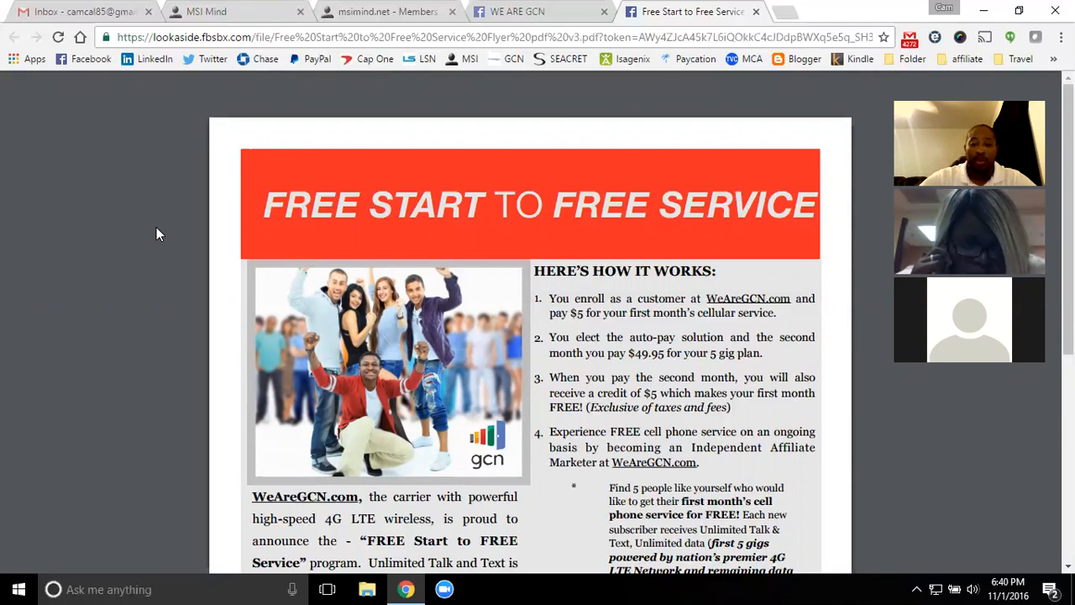
scroll("down", 3)
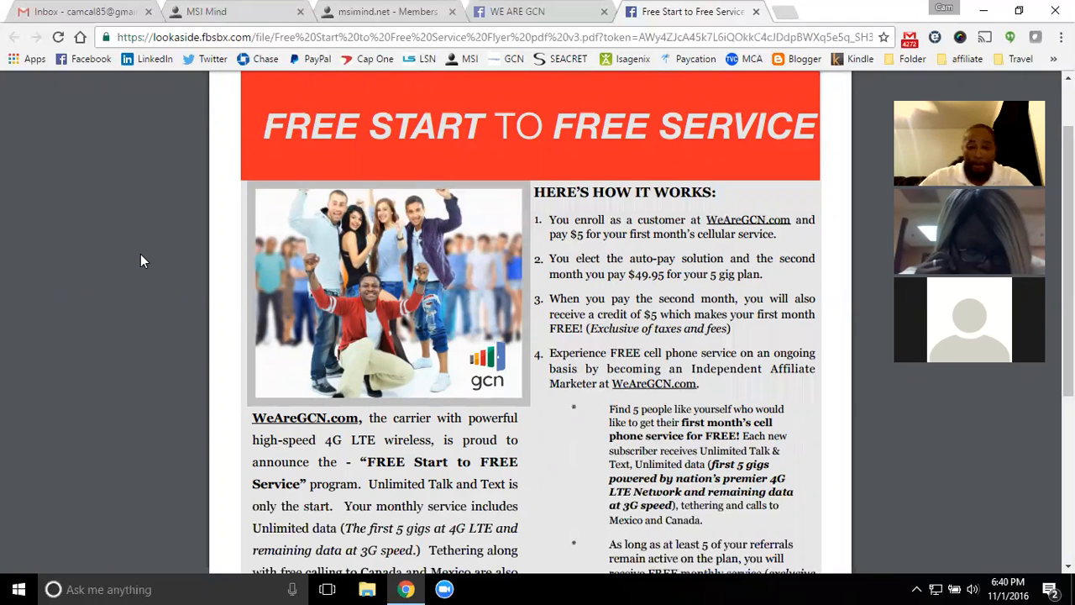
scroll("down", 3)
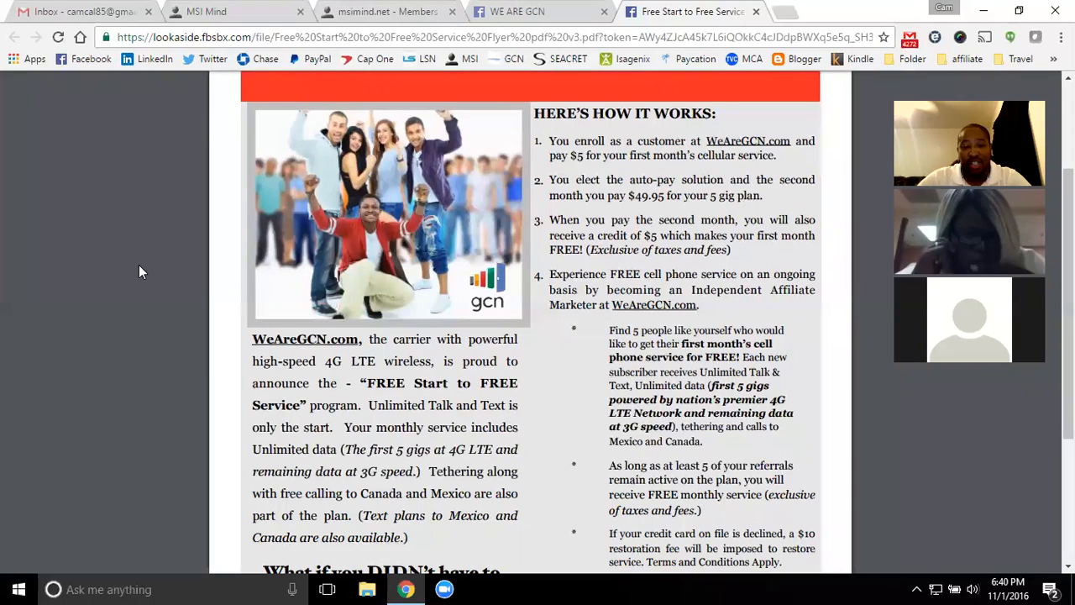
scroll("down", 3)
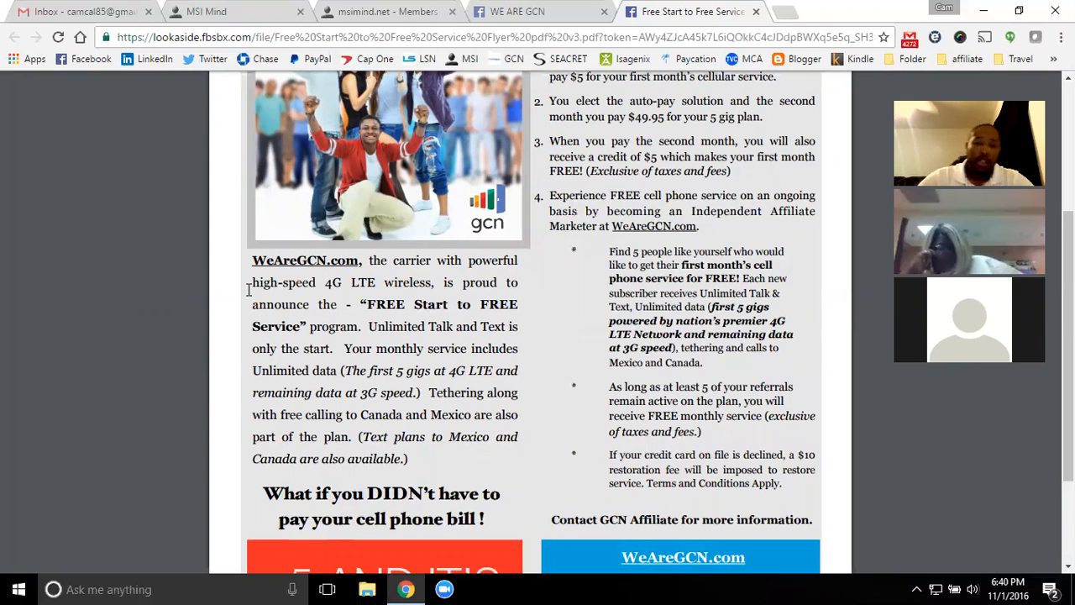
scroll("down", 3)
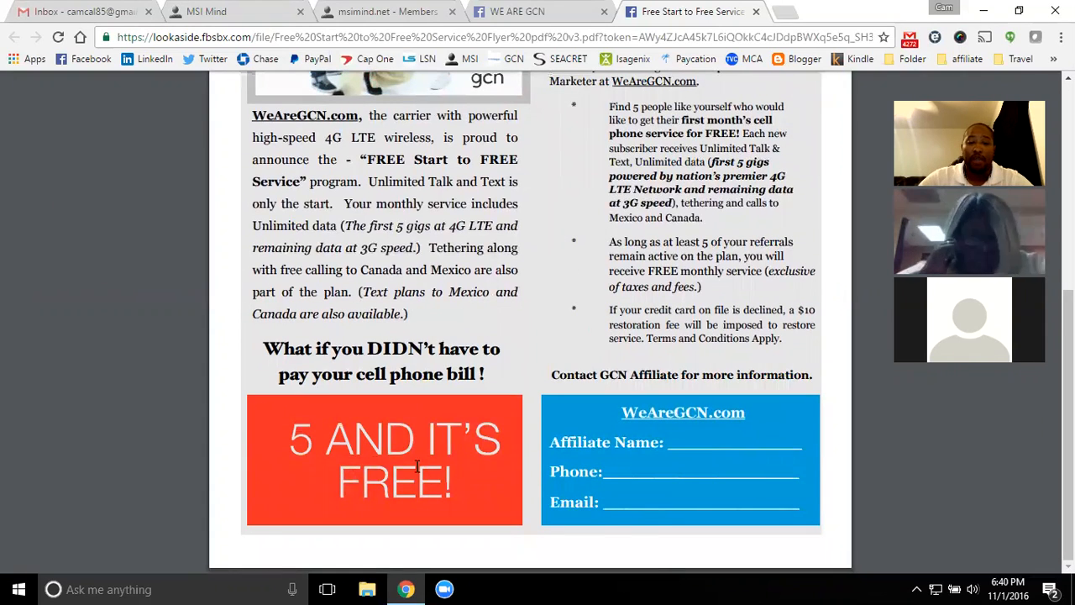
mouse_move(202, 319)
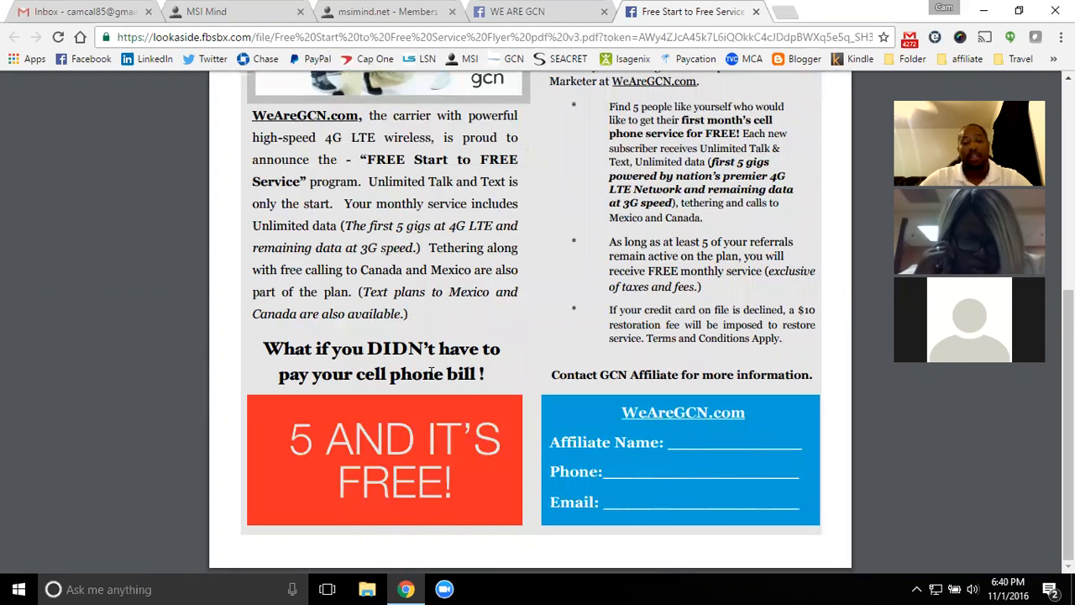
scroll("down", 3)
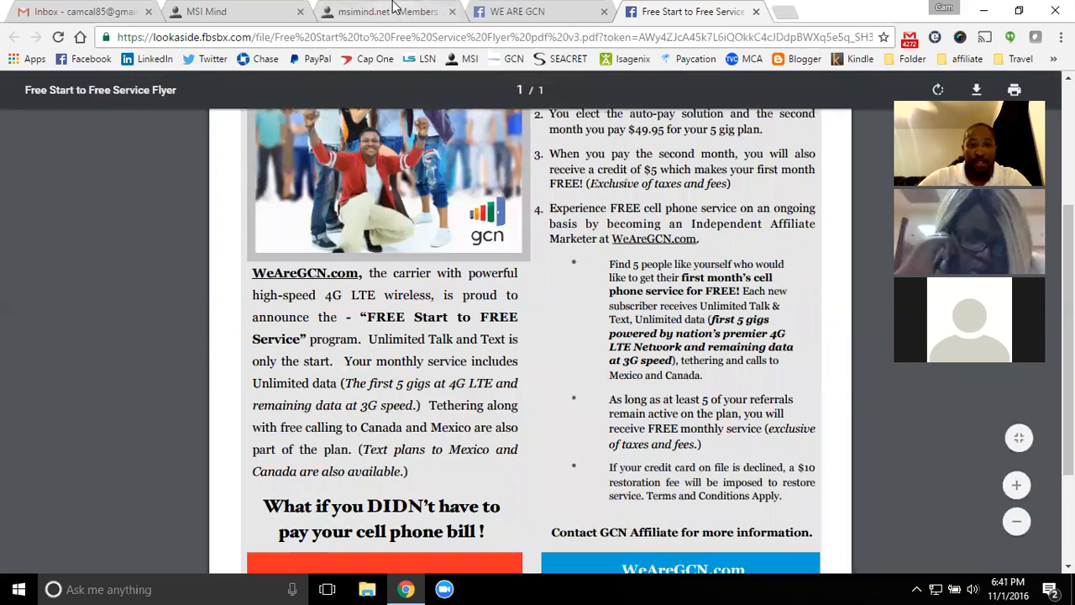
Open 'STEP 4 Get Licensed' in the Members back office, then return to the flyer's top.
left_click(387, 11)
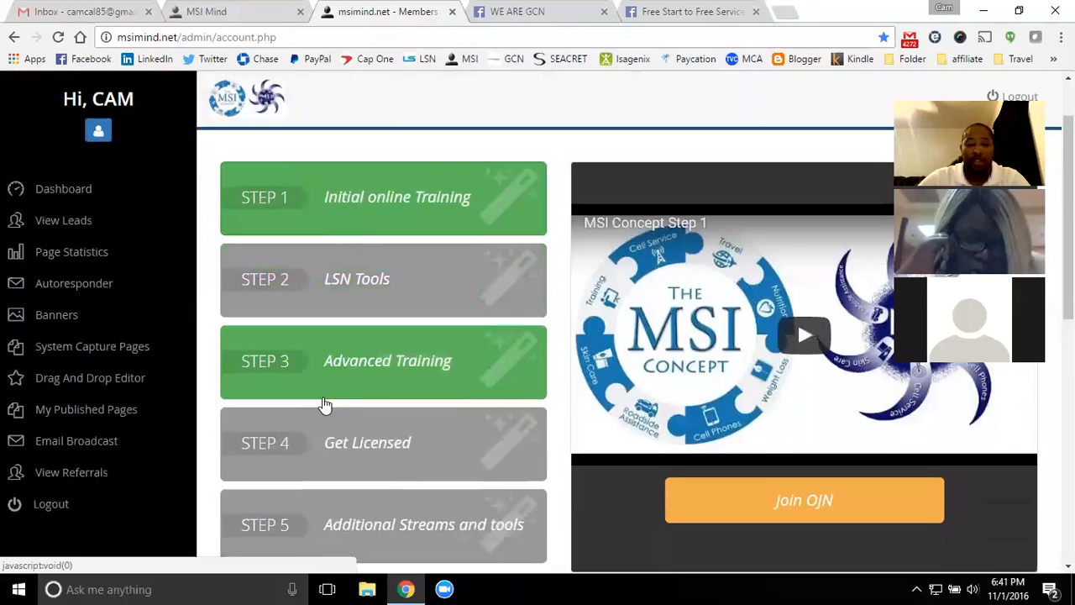
left_click(383, 443)
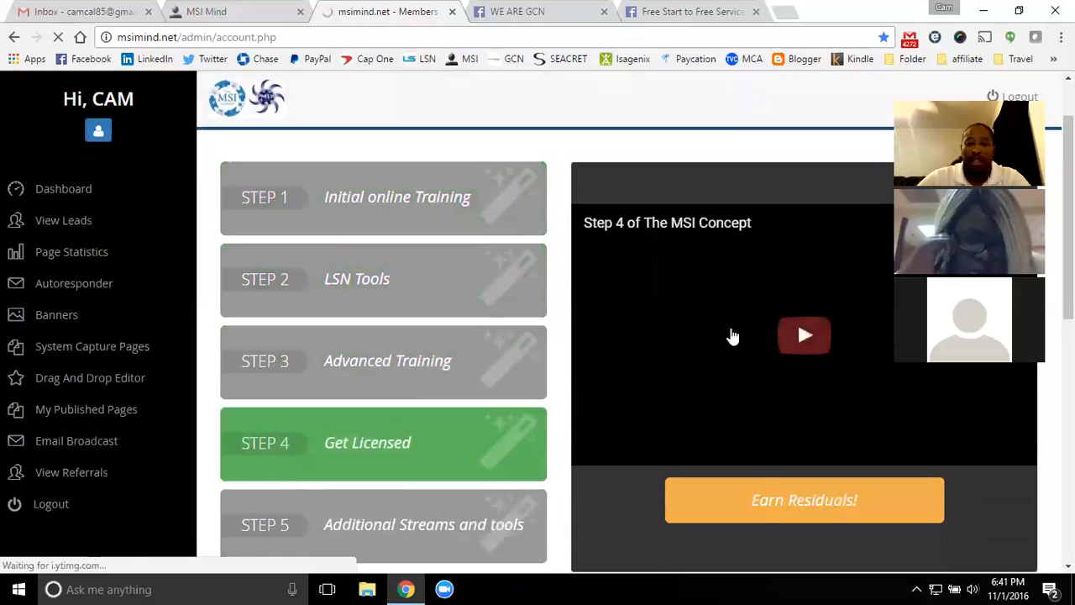
left_click(383, 442)
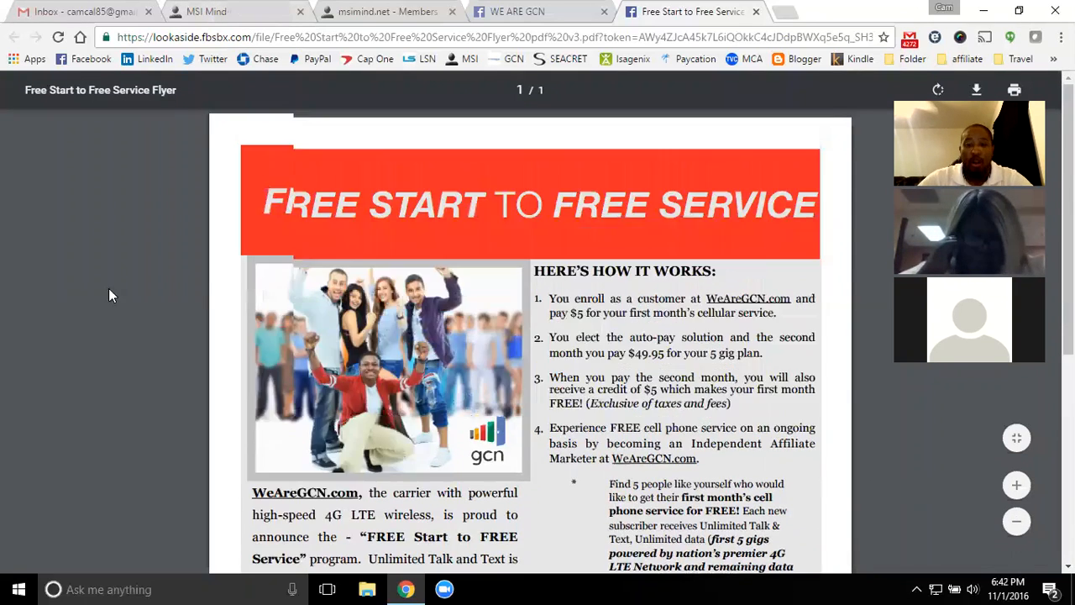
scroll("down", 3)
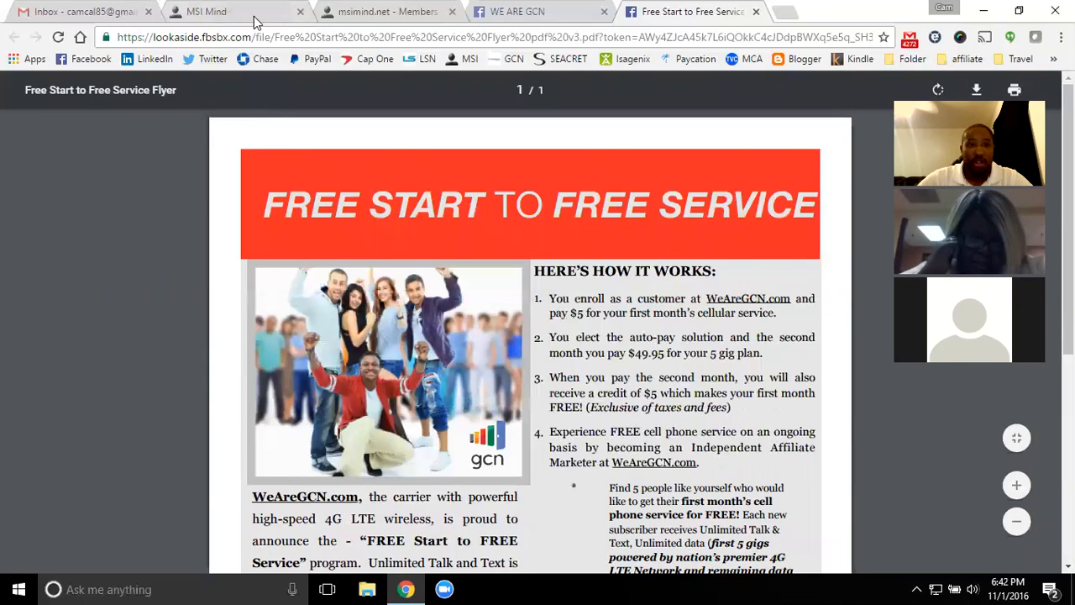
Switch to the MSI Mind tab showing the free instant-access banner and product icons.
left_click(206, 11)
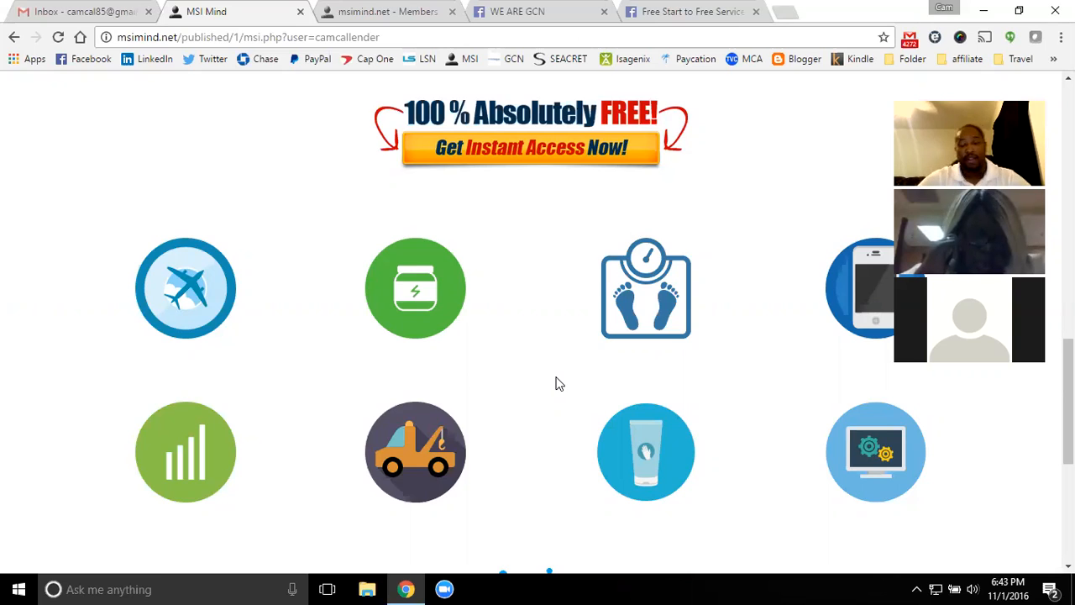
mouse_move(538, 359)
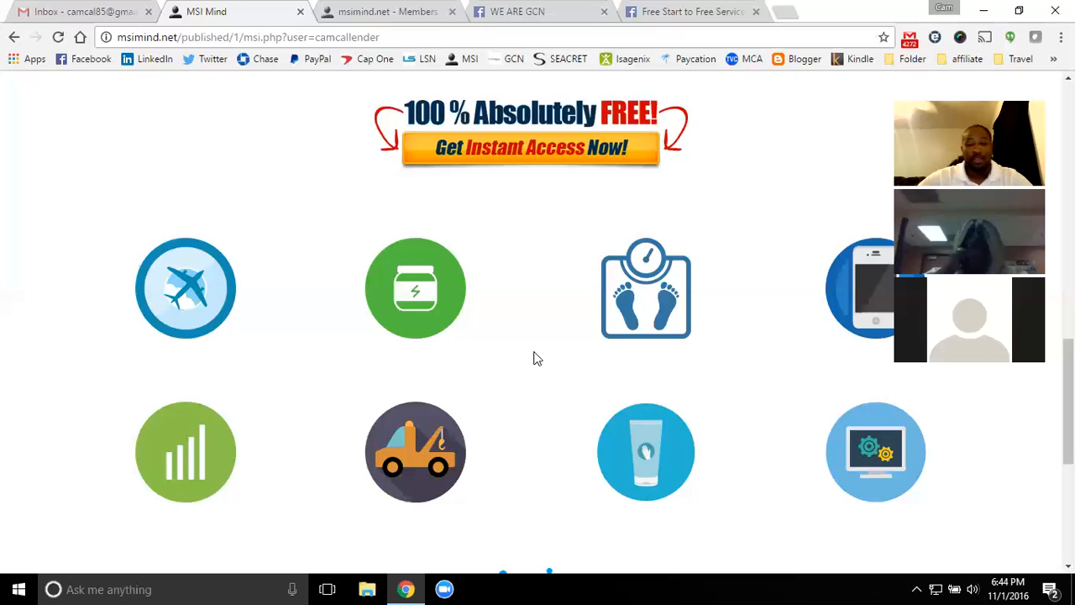
scroll("up", 3)
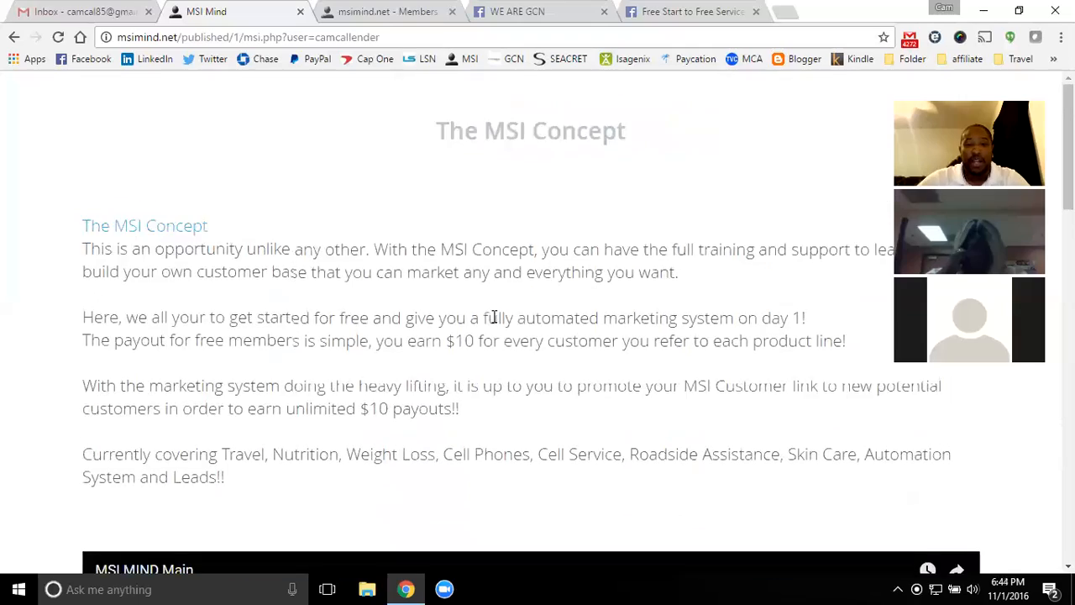
scroll("down", 3)
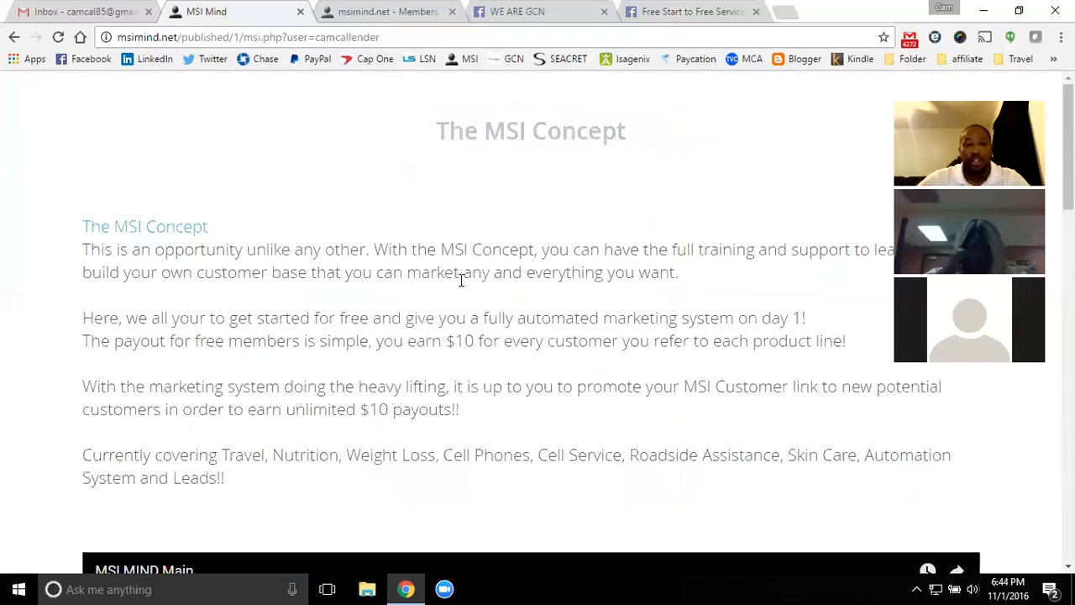
scroll("down", 3)
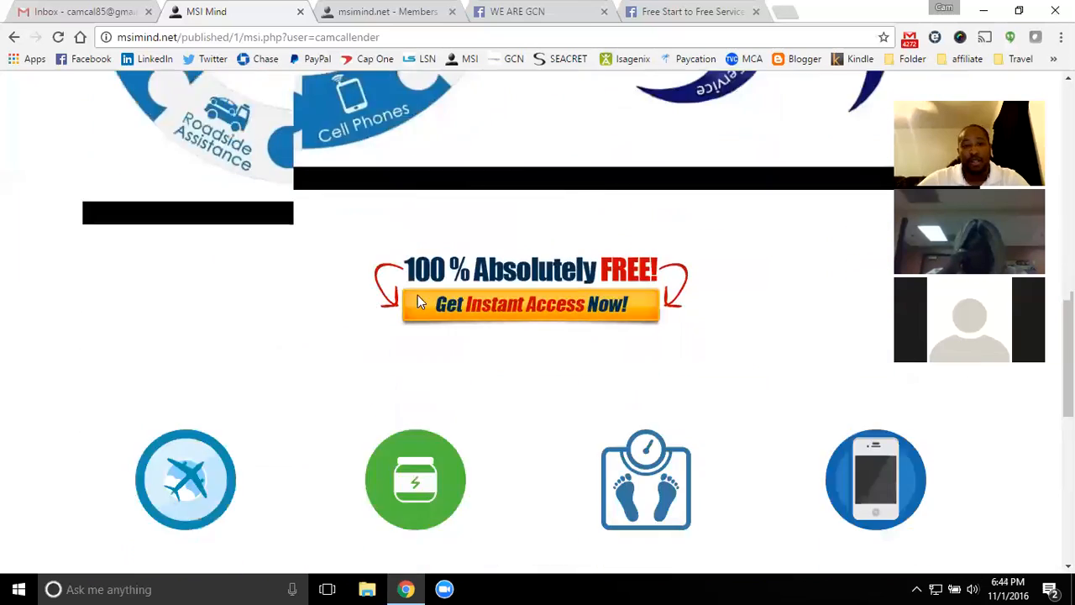
scroll("down", 3)
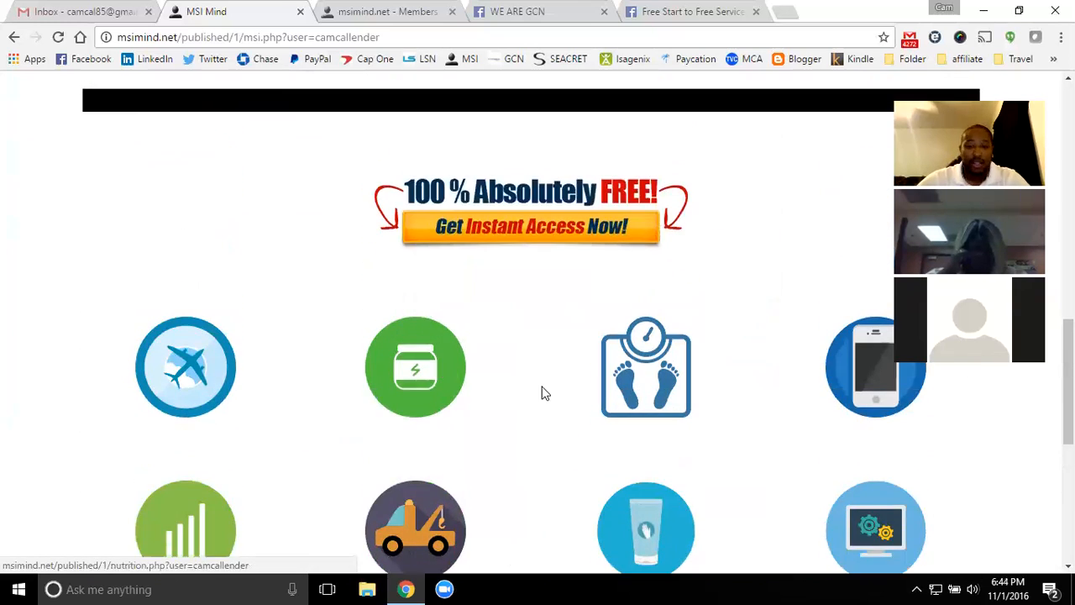
scroll("down", 3)
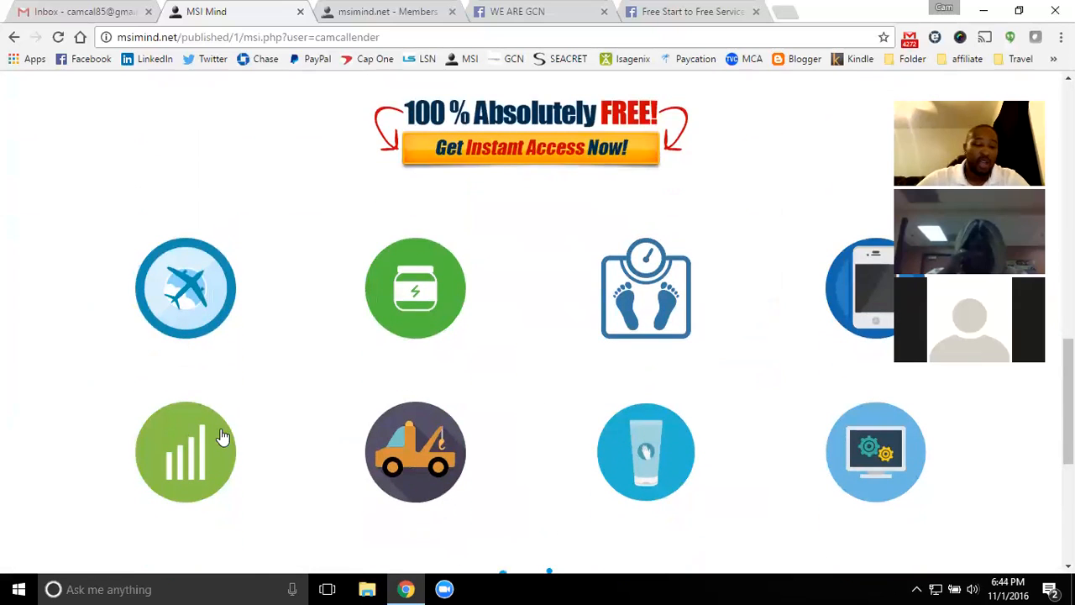
scroll("down", 3)
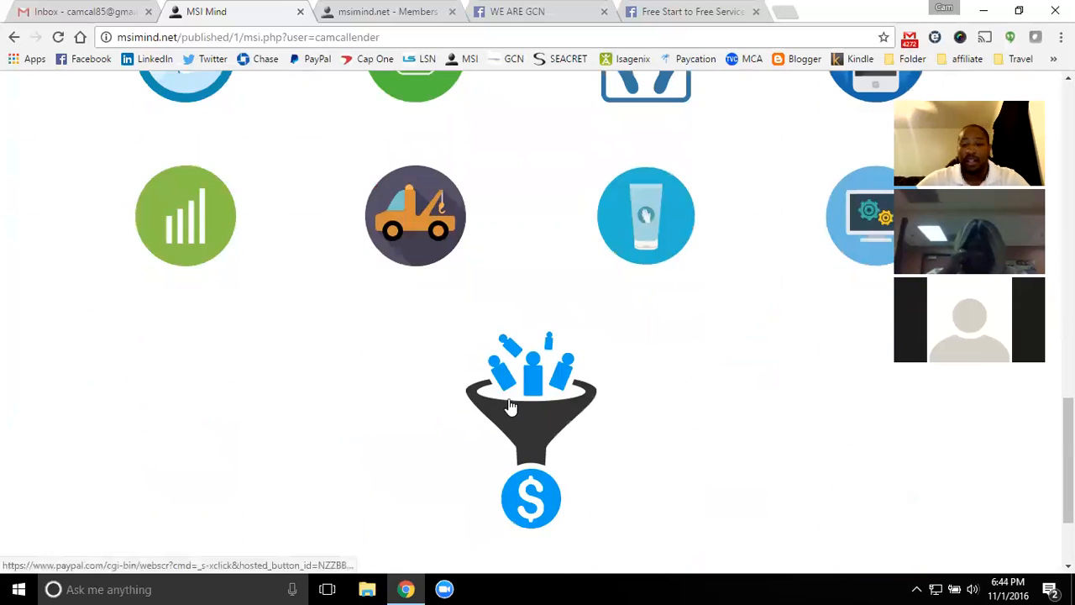
mouse_move(376, 375)
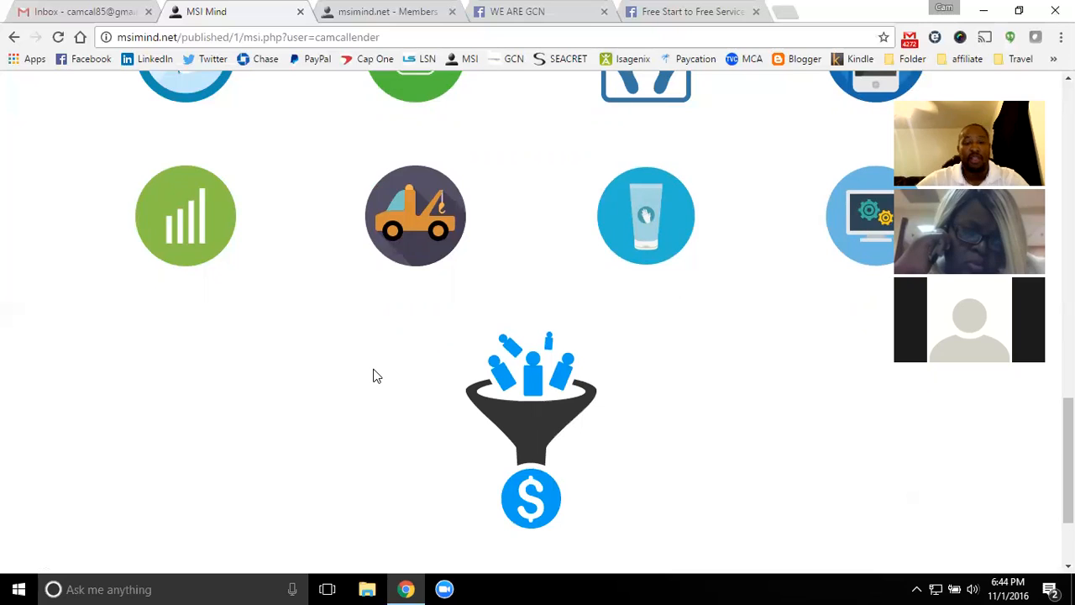
mouse_move(388, 398)
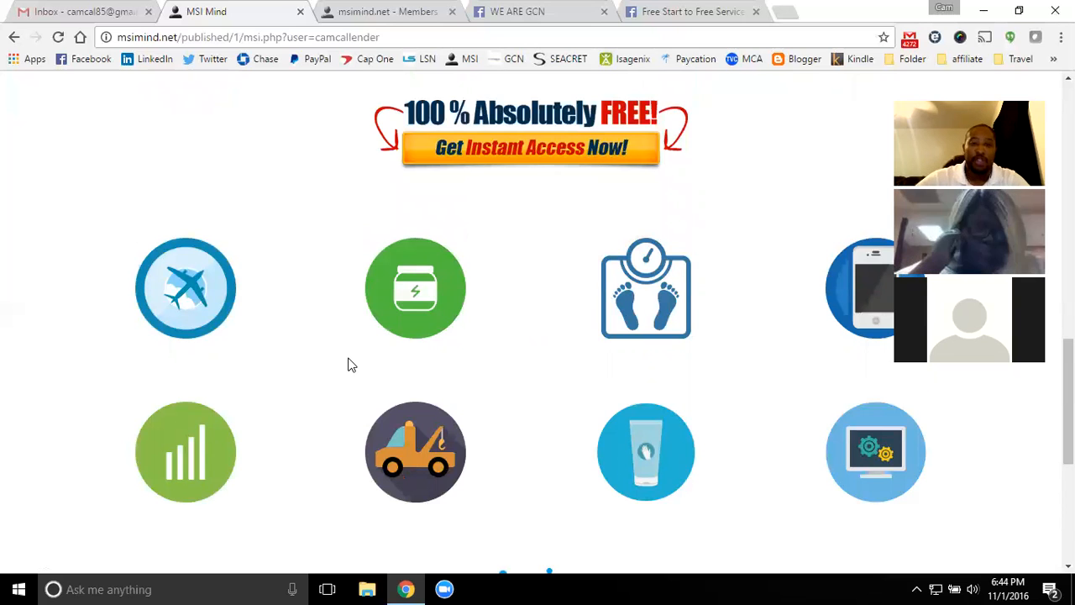
left_click(387, 11)
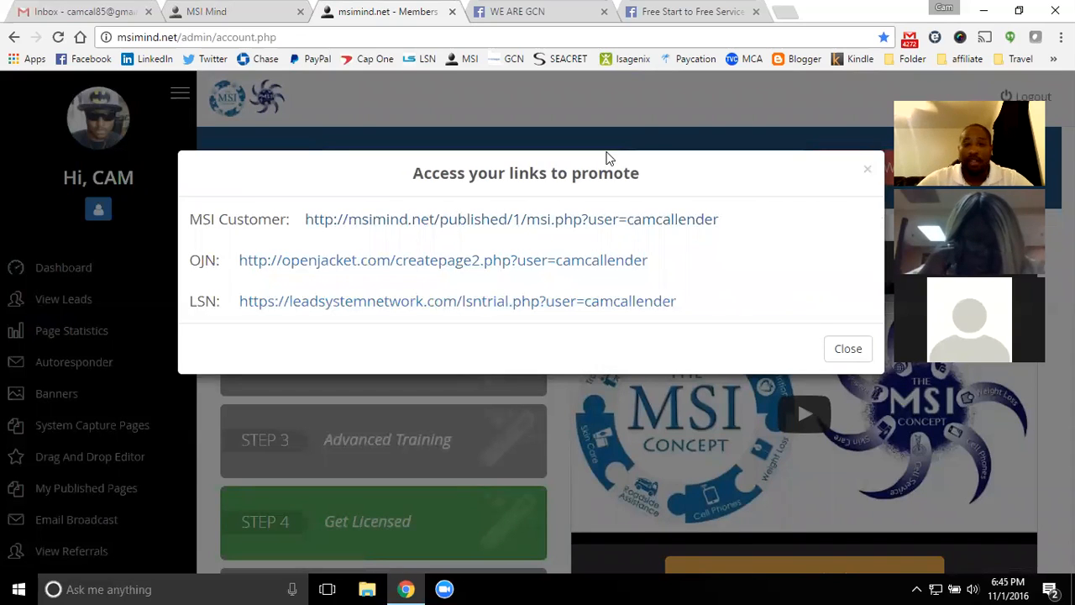
mouse_move(647, 131)
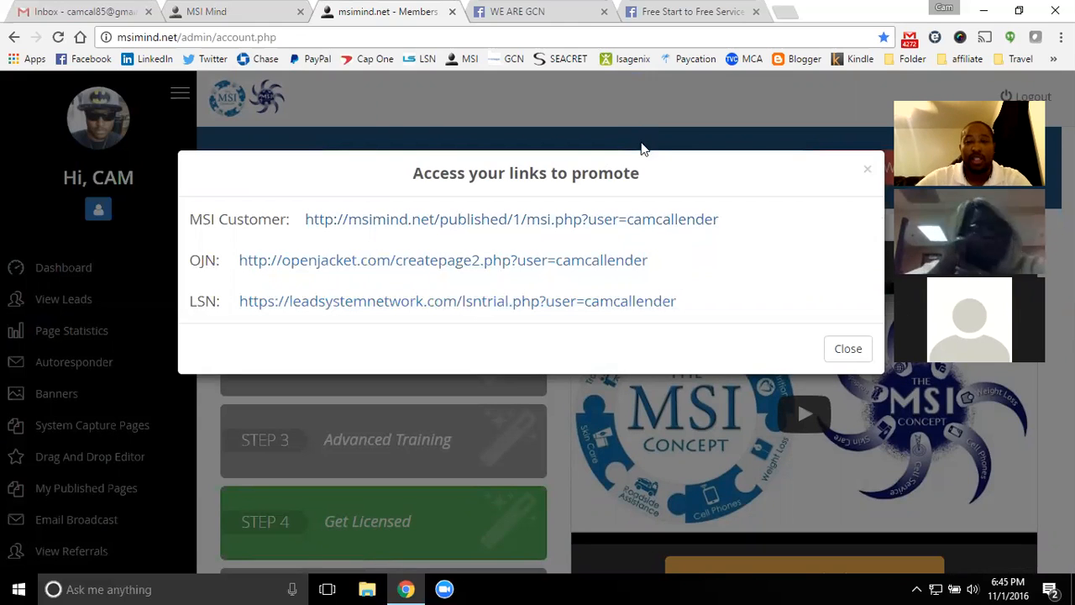
mouse_move(749, 72)
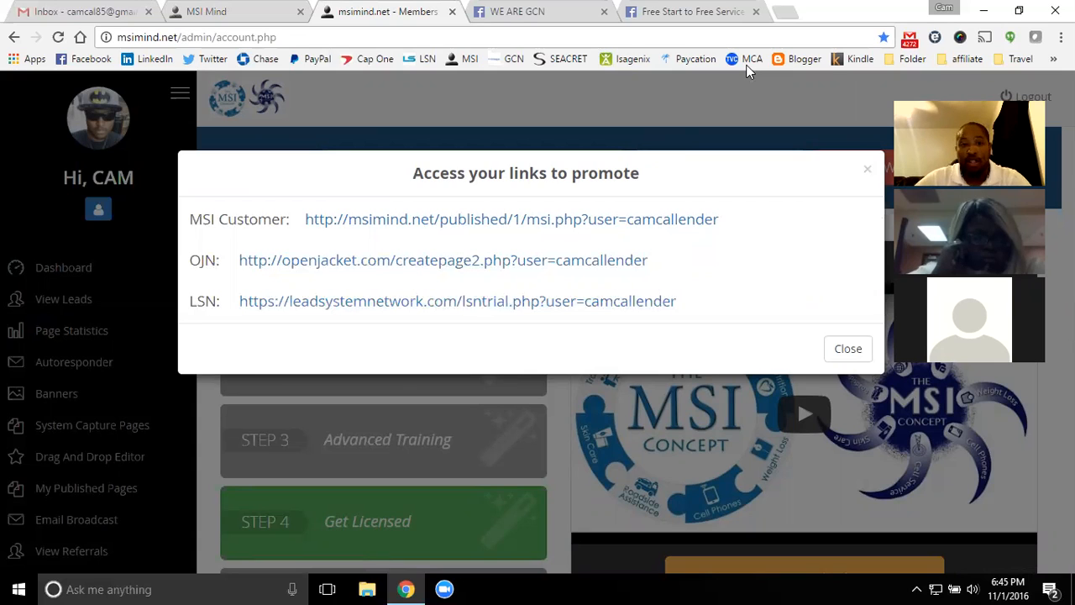
mouse_move(749, 91)
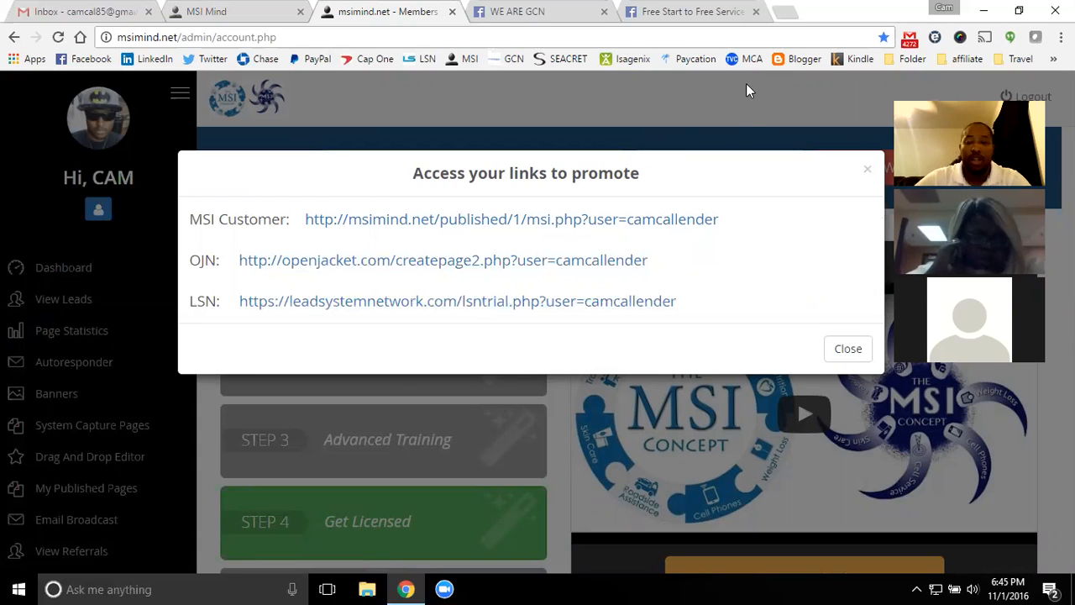